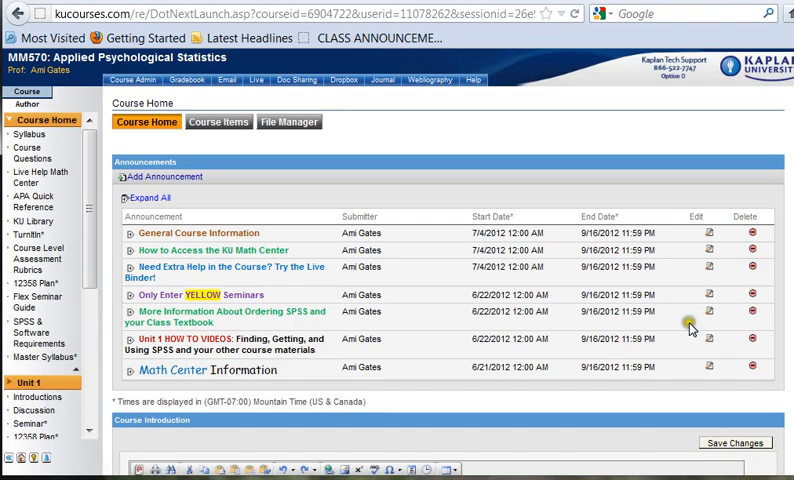
mouse_move(594, 434)
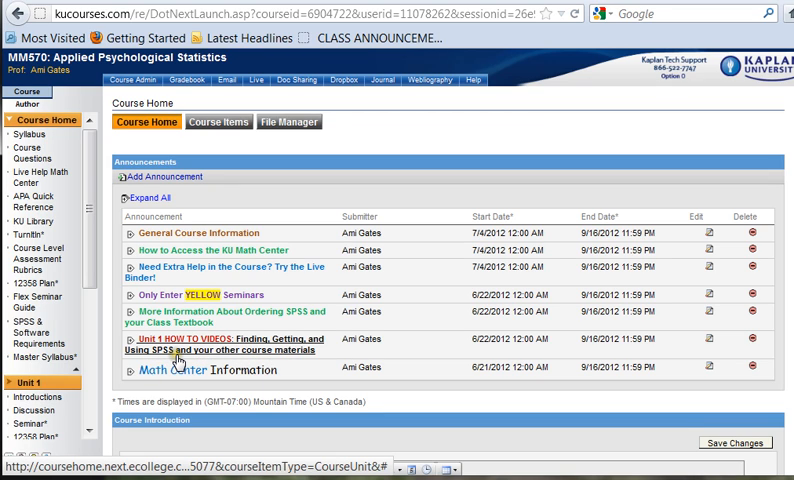
mouse_move(276, 364)
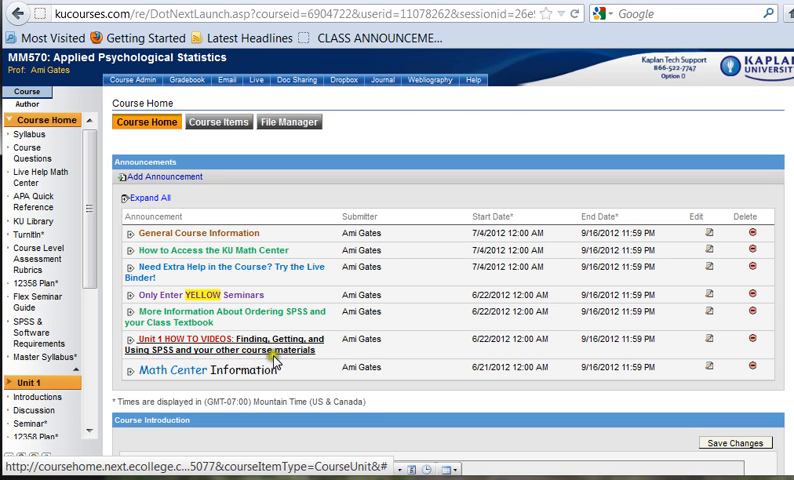
- Scroll down through the expanded Unit 1 how-to videos announcement
scroll(down, 3)
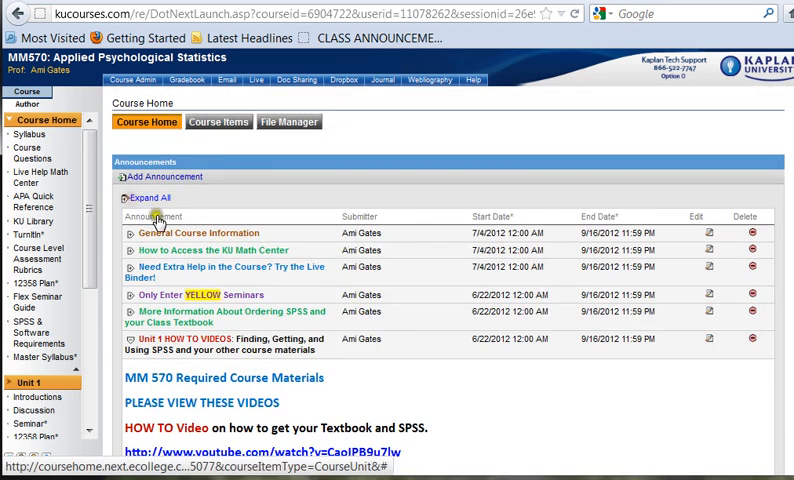
- Go to the SPSS & Software Requirements page and follow its OnTheHub store link
scroll(down, 3)
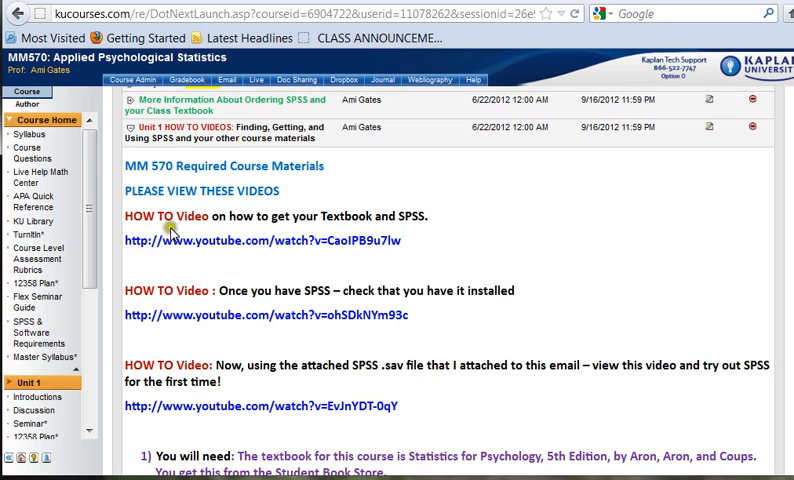
mouse_move(198, 240)
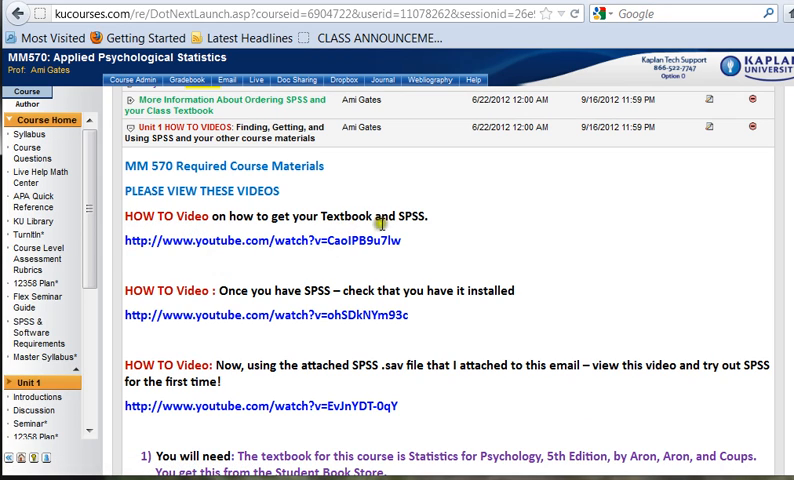
mouse_move(420, 234)
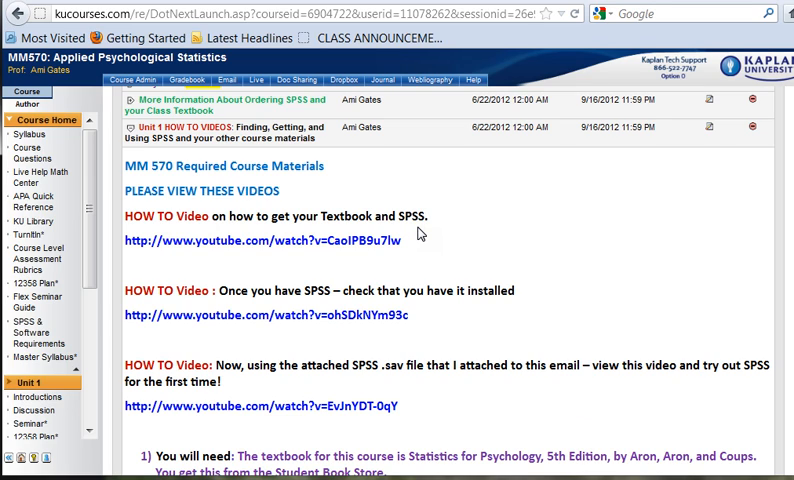
mouse_move(320, 268)
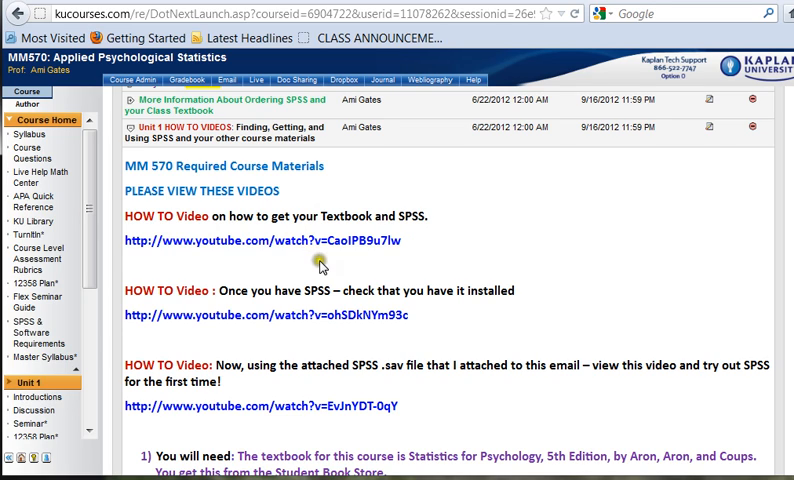
mouse_move(324, 266)
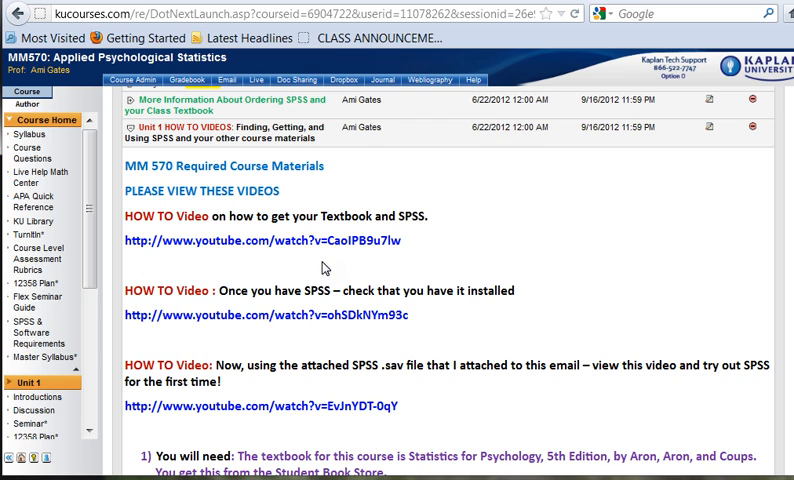
mouse_move(236, 250)
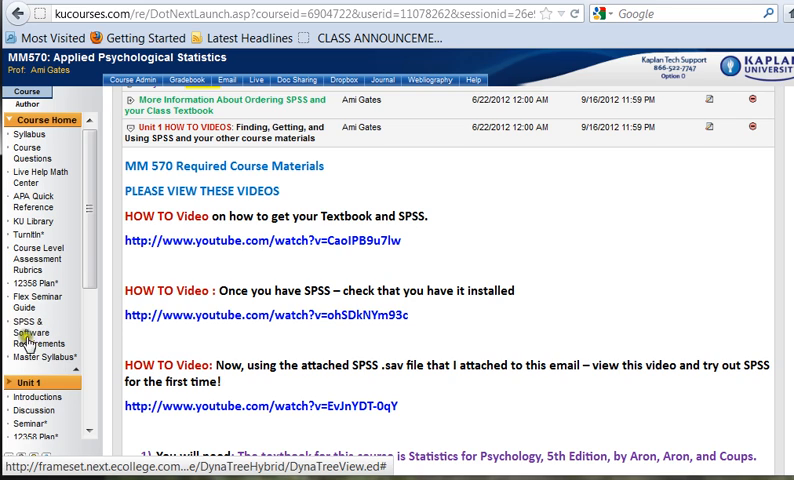
mouse_move(48, 120)
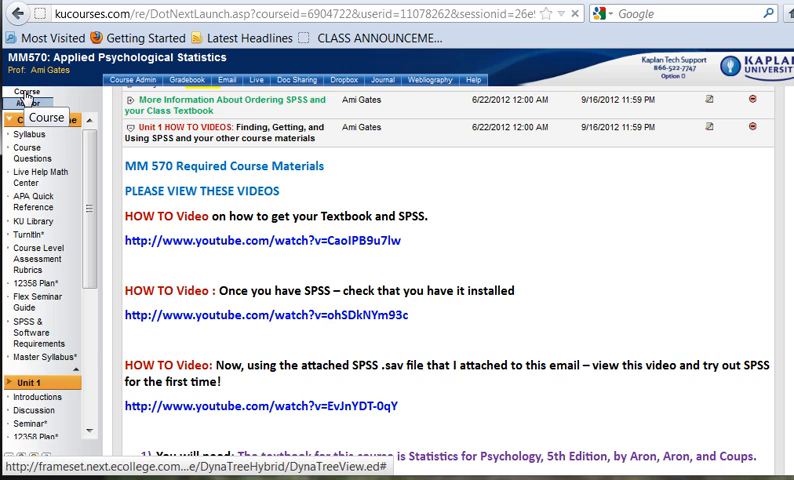
click(46, 120)
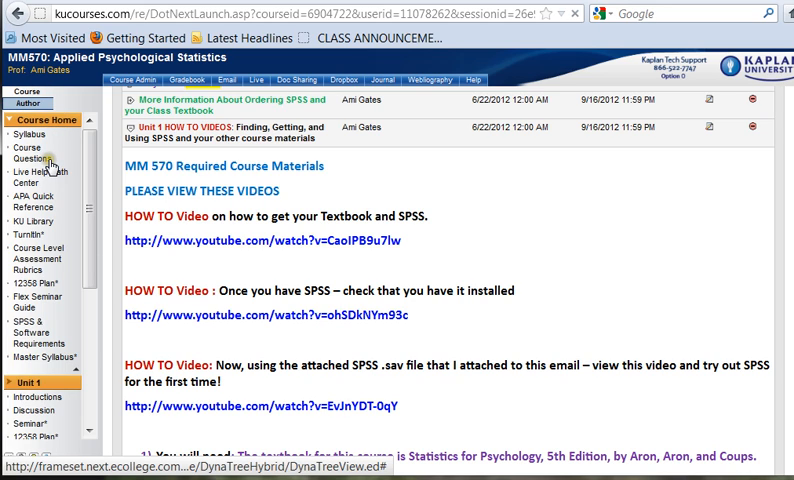
mouse_move(16, 336)
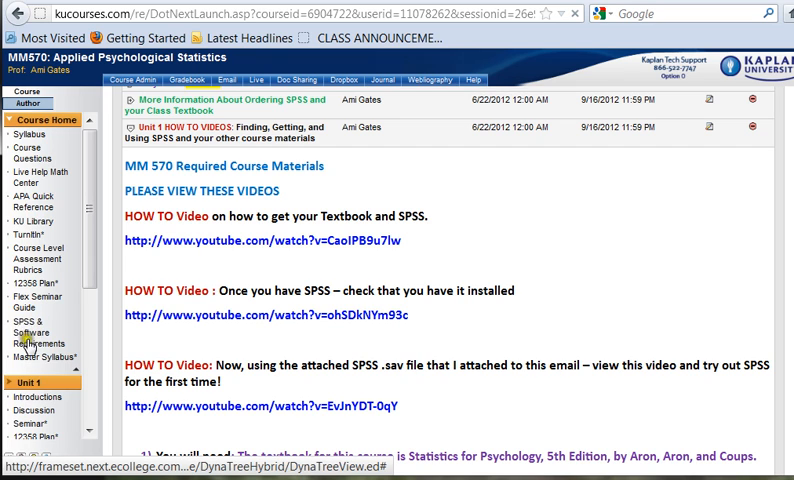
mouse_move(32, 332)
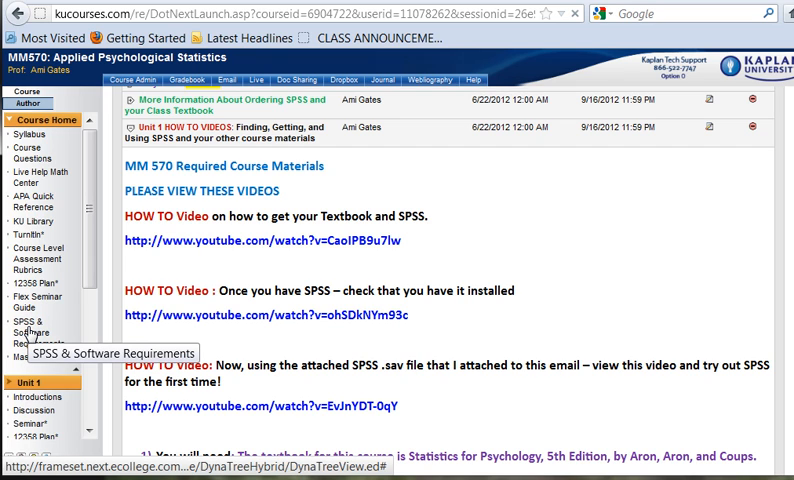
click(32, 326)
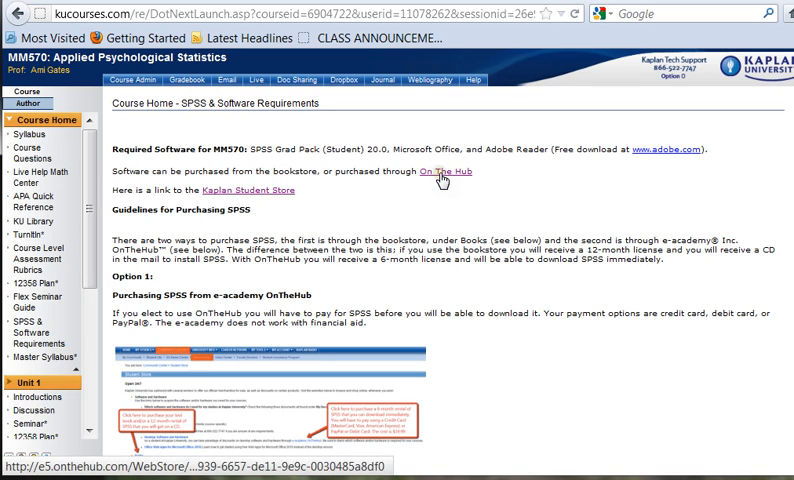
click(446, 172)
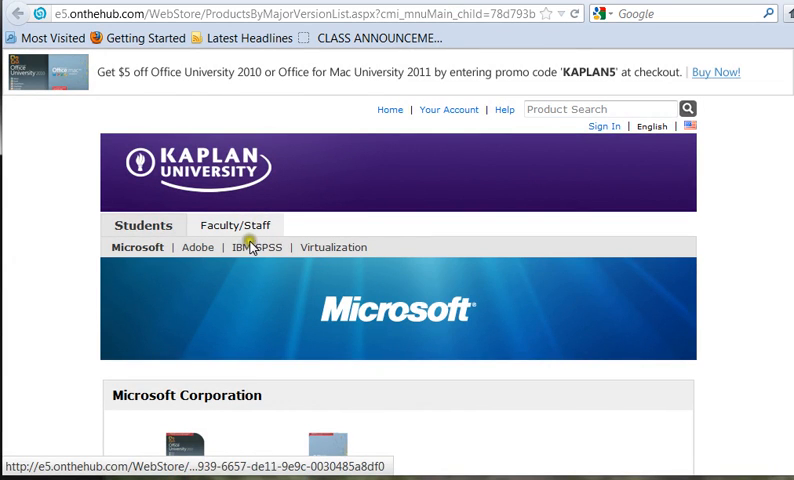
mouse_move(262, 252)
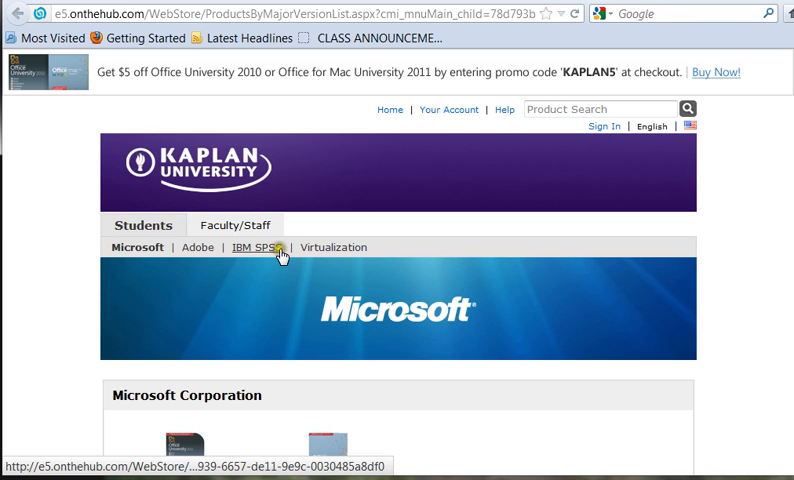
- List the IBM SPSS products in the store instead of the Microsoft offerings
click(256, 246)
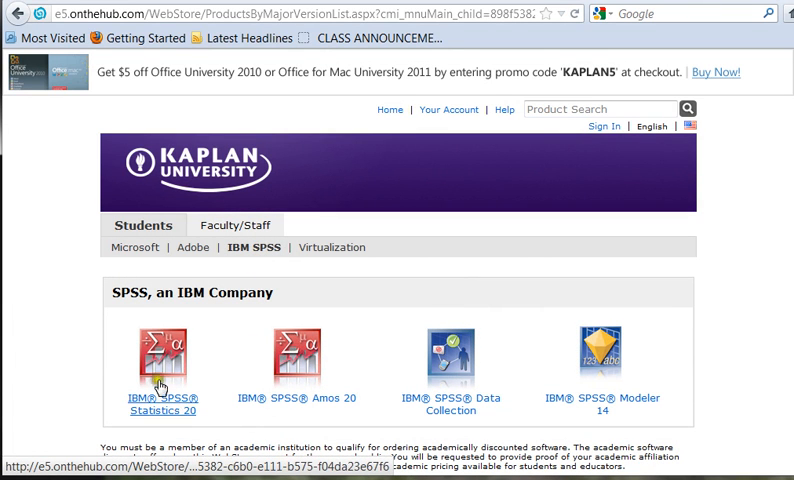
mouse_move(508, 388)
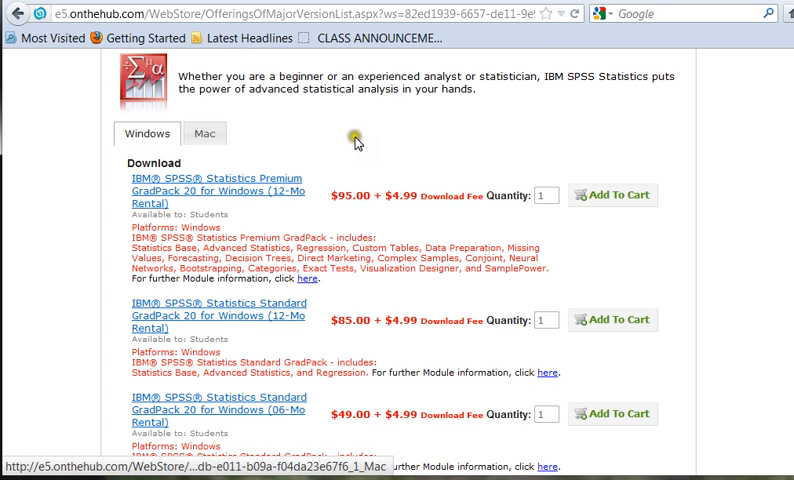
scroll(down, 3)
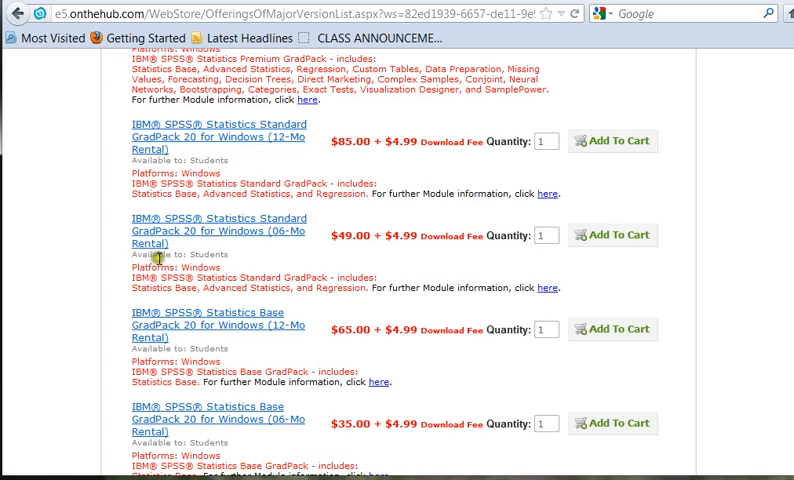
mouse_move(144, 224)
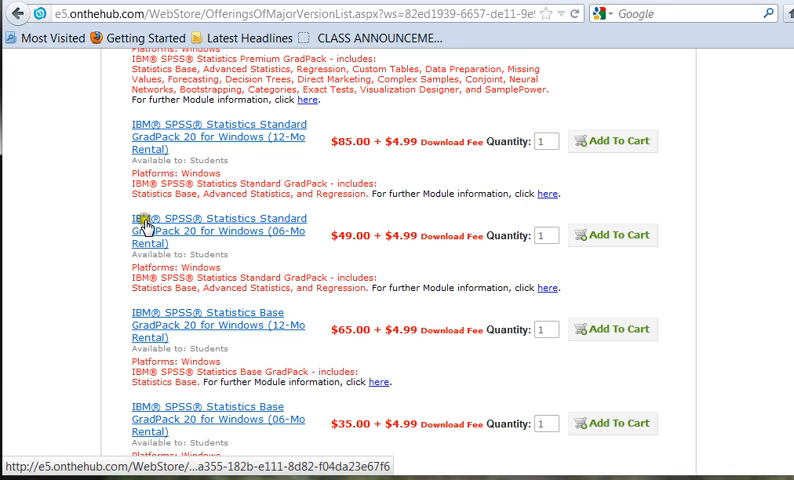
mouse_move(278, 228)
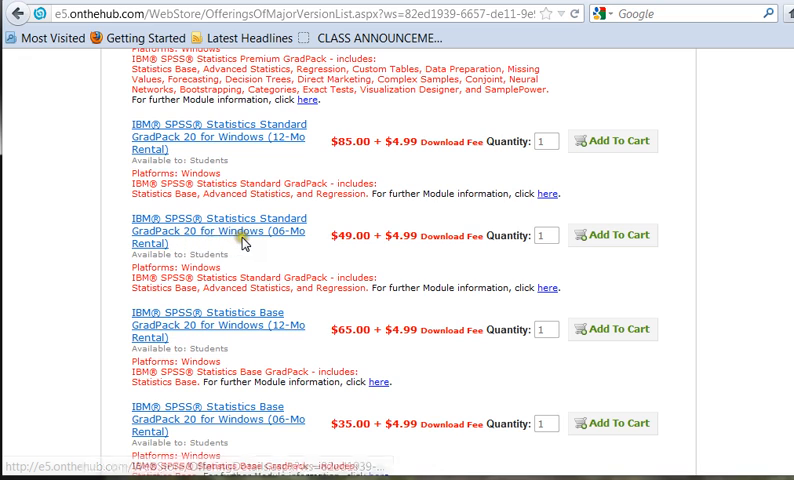
mouse_move(170, 248)
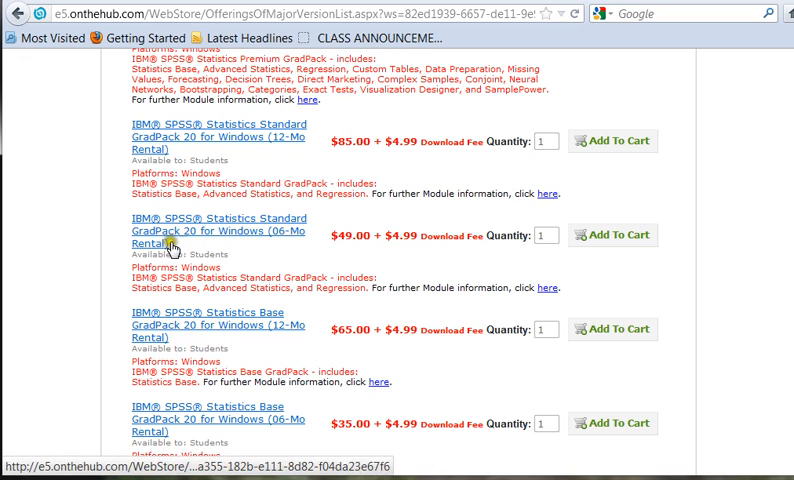
mouse_move(348, 248)
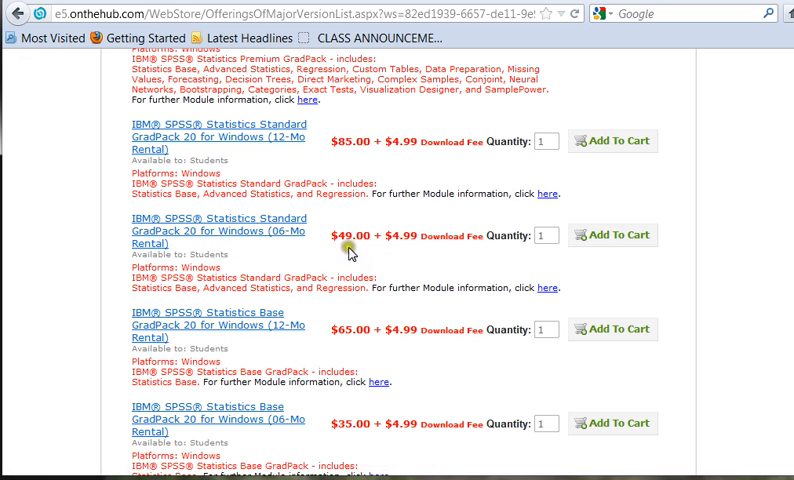
mouse_move(408, 252)
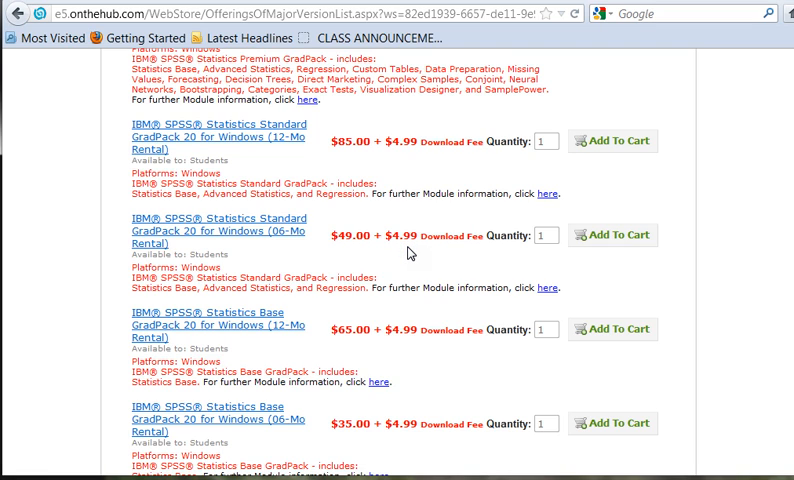
mouse_move(252, 244)
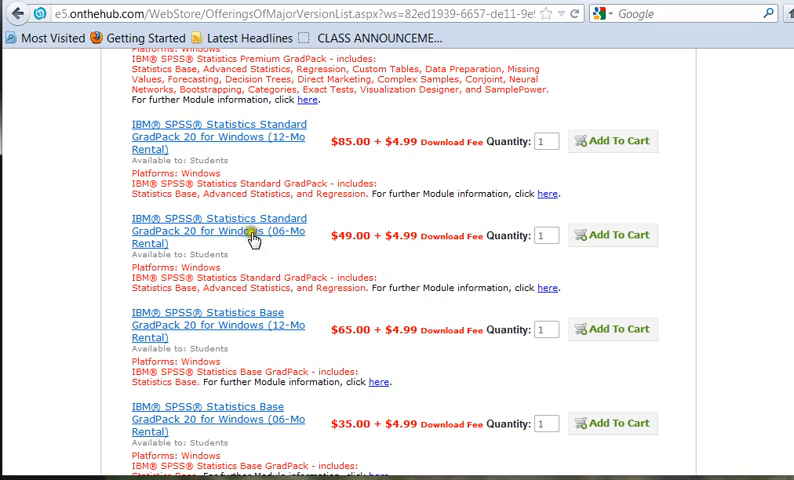
mouse_move(238, 234)
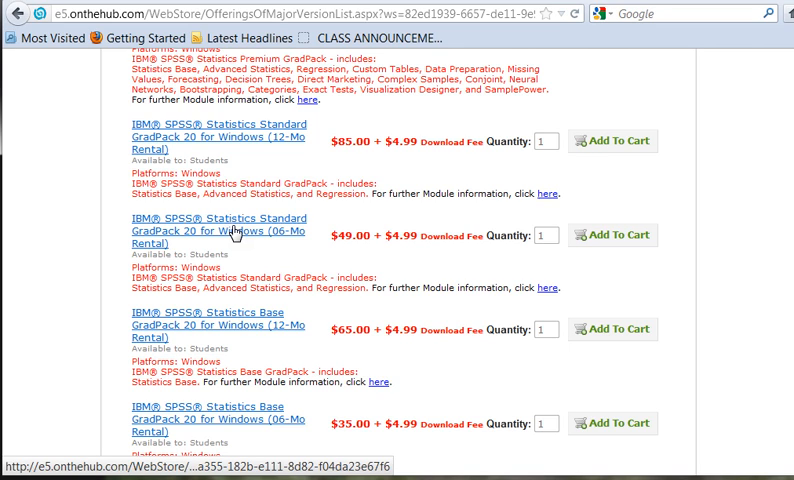
mouse_move(242, 240)
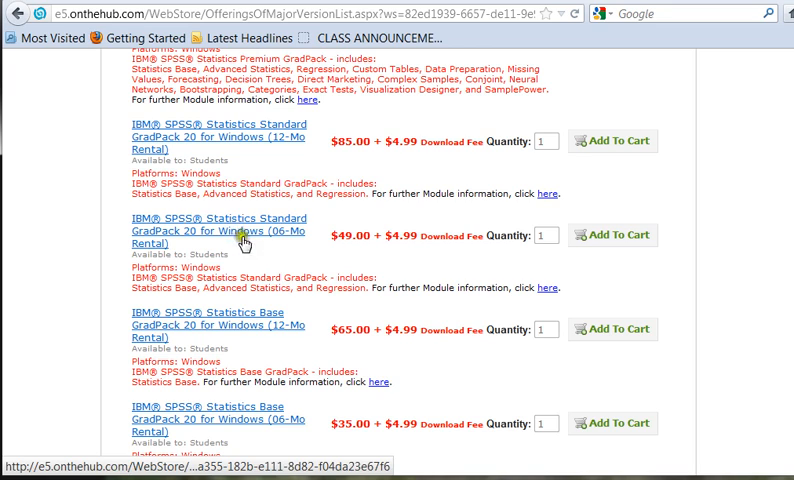
mouse_move(270, 258)
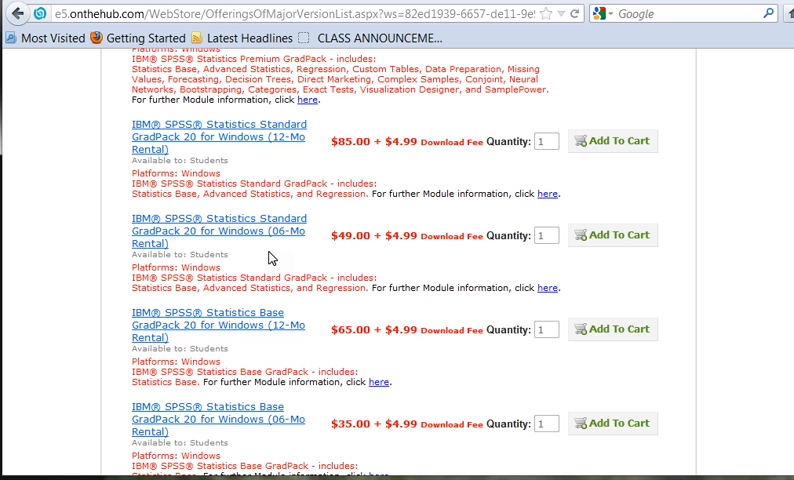
mouse_move(238, 236)
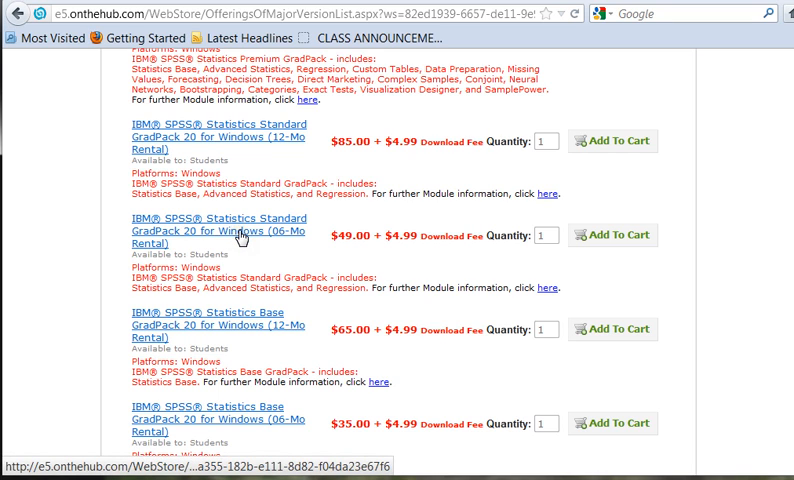
mouse_move(280, 250)
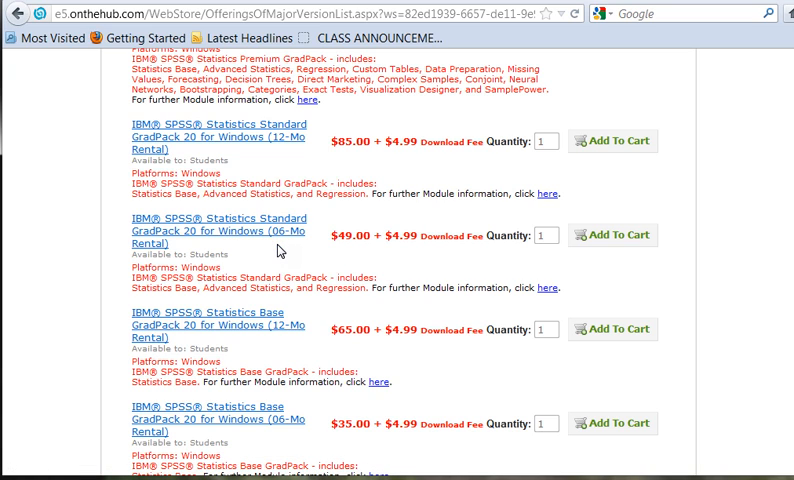
mouse_move(238, 242)
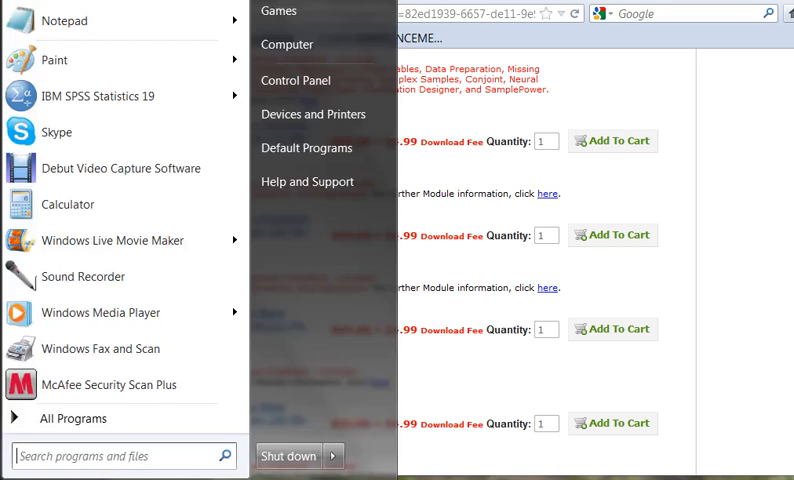
mouse_move(98, 312)
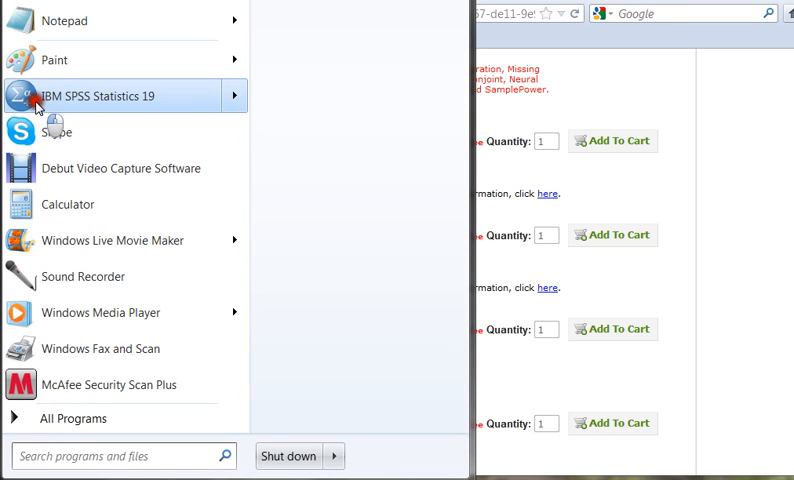
mouse_move(68, 98)
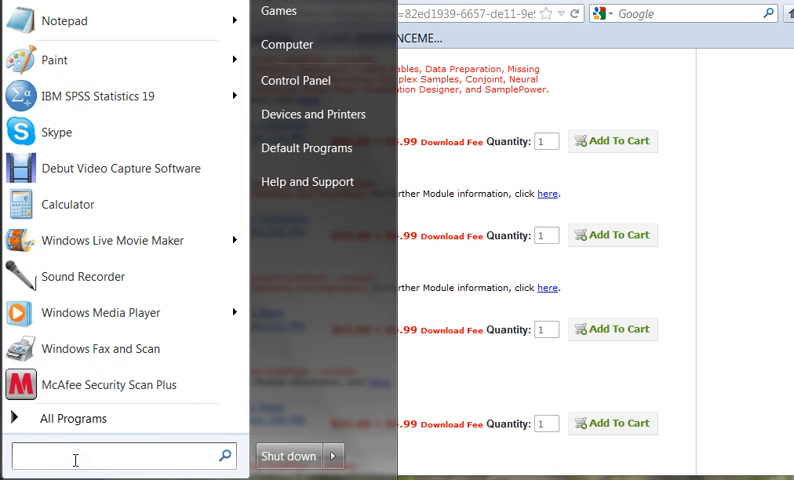
- Search the Start menu for 'SPSS' to find IBM SPSS Statistics 19
text(SPSS)
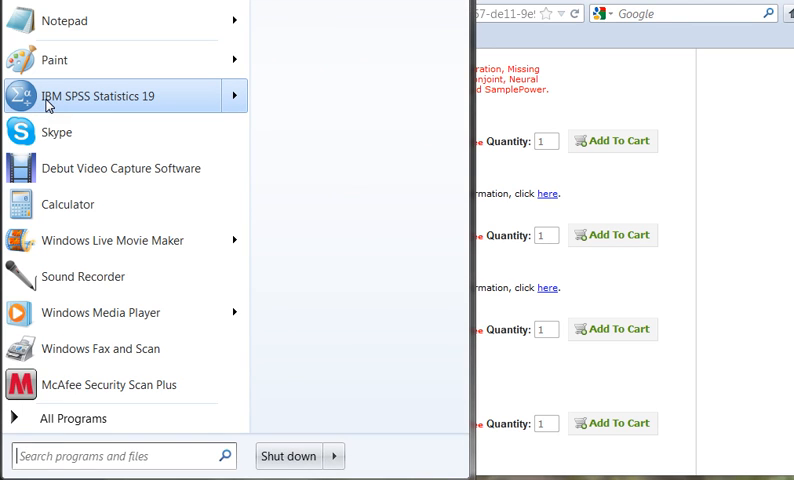
mouse_move(84, 100)
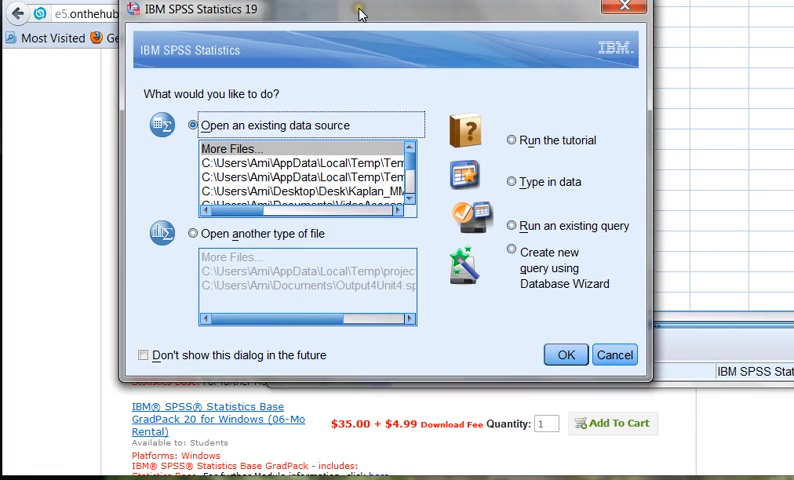
mouse_move(424, 184)
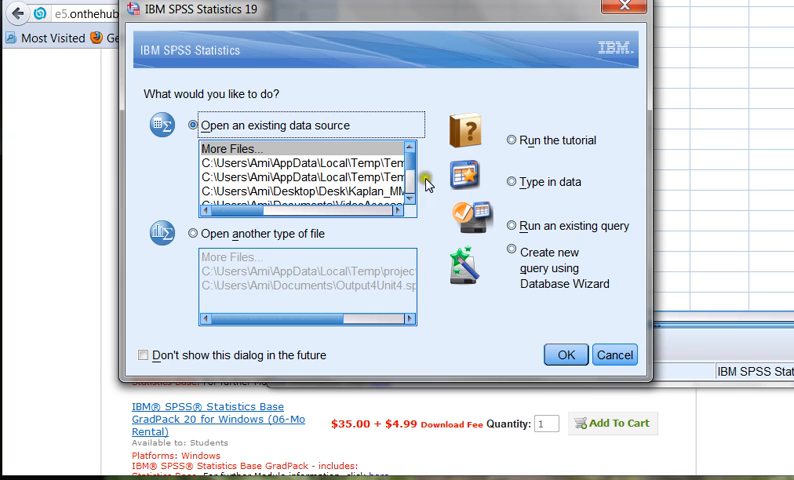
mouse_move(578, 158)
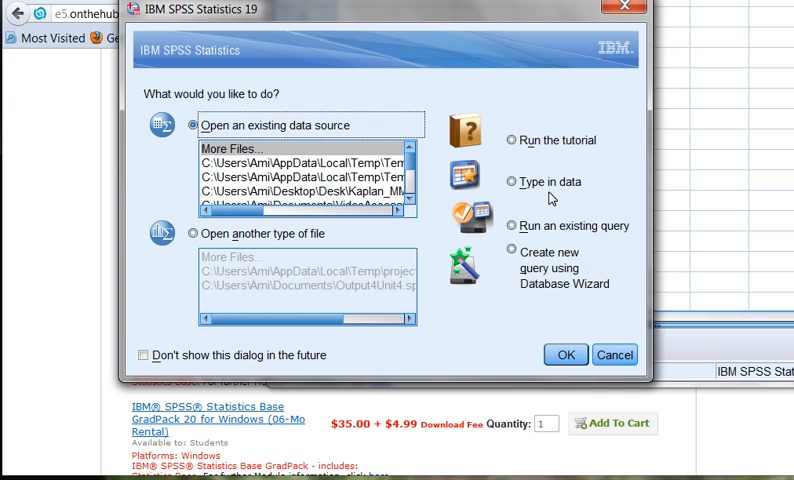
- Return to the course site and show the Doc Sharing file list
click(612, 354)
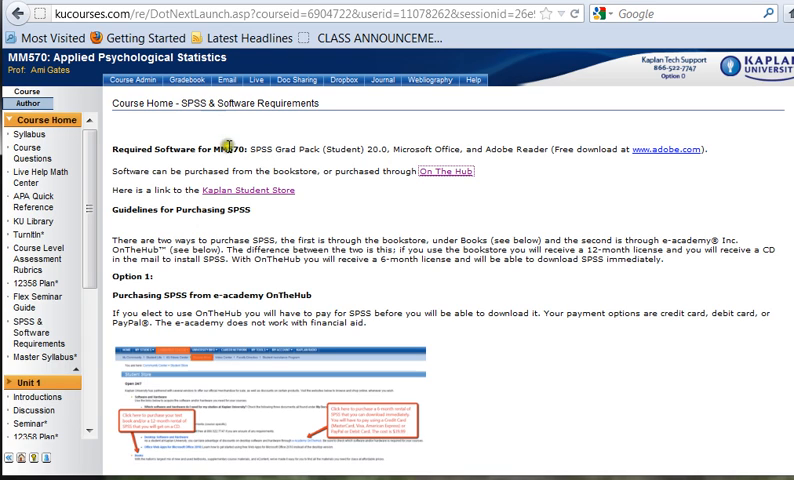
mouse_move(244, 232)
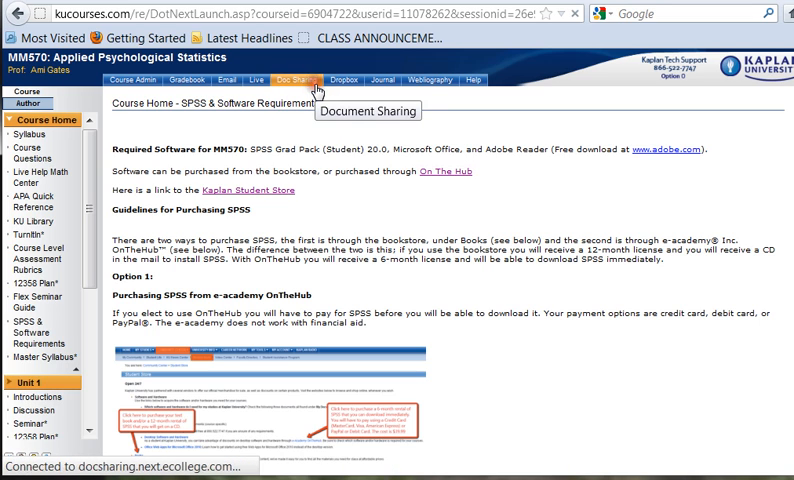
click(296, 80)
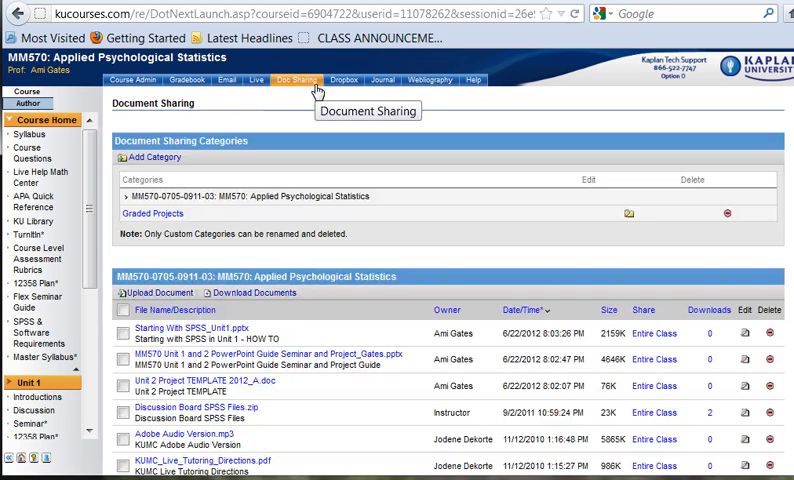
mouse_move(404, 264)
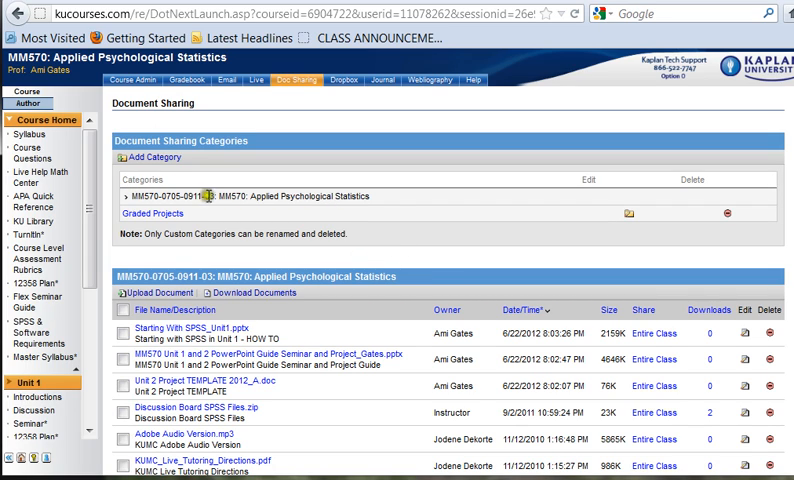
mouse_move(336, 212)
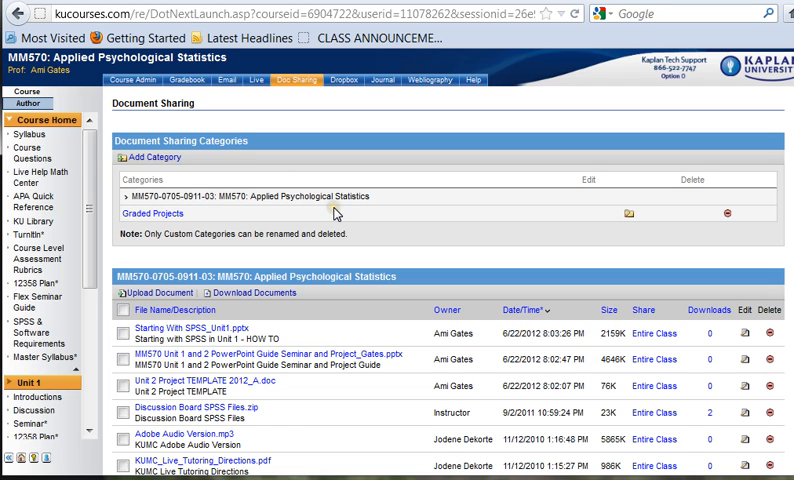
scroll(down, 3)
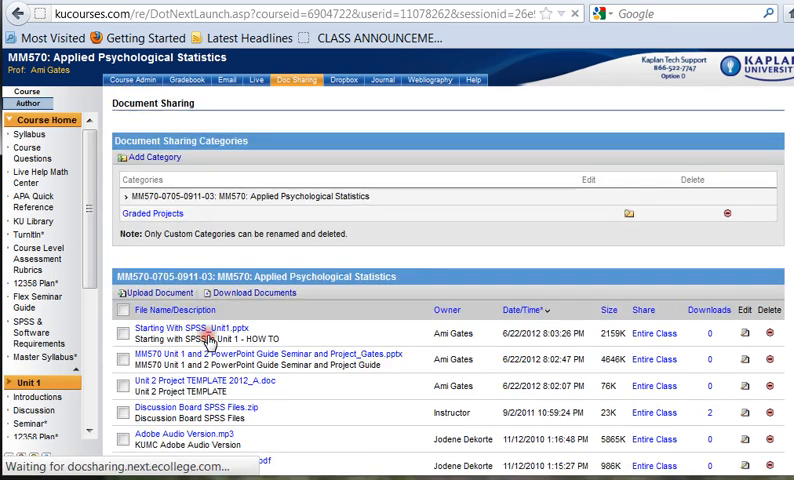
- Download Discussion Board SPSS Files.zip and open it with Windows Explorer
click(182, 406)
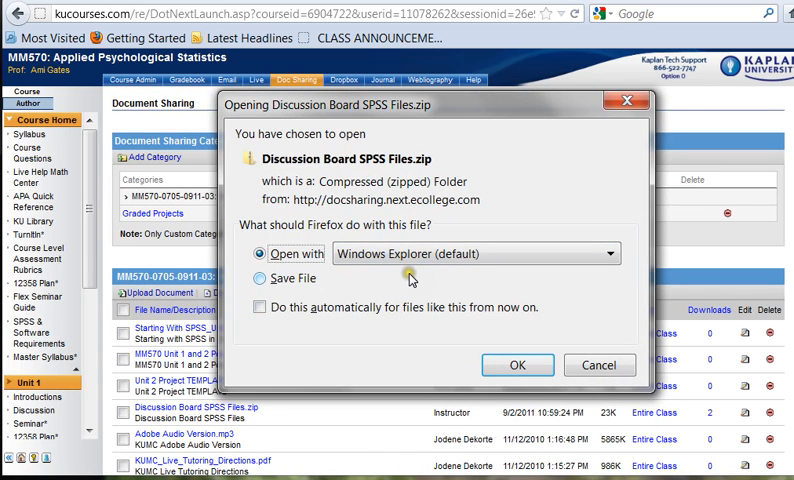
mouse_move(256, 204)
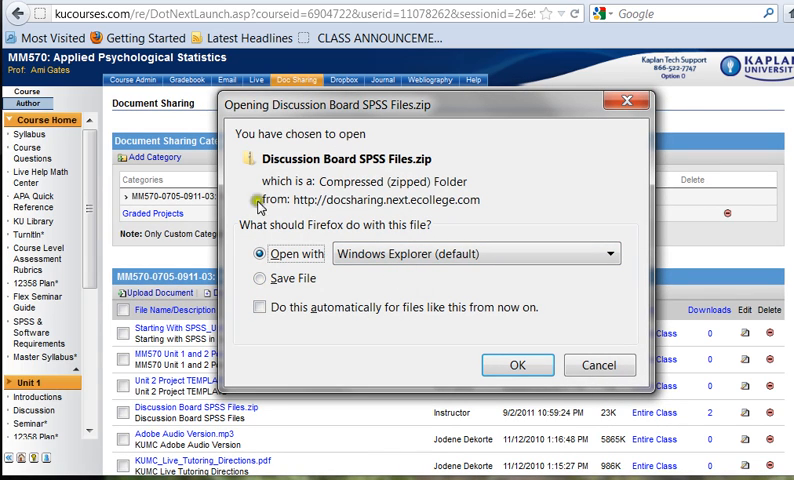
mouse_move(360, 352)
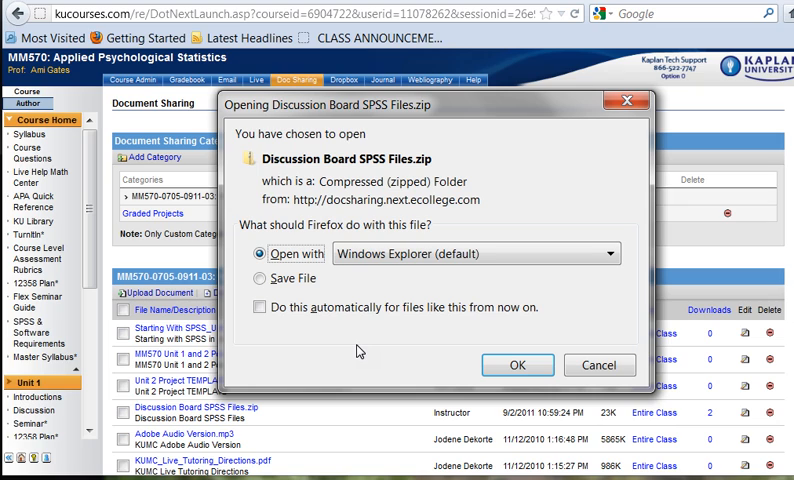
mouse_move(450, 176)
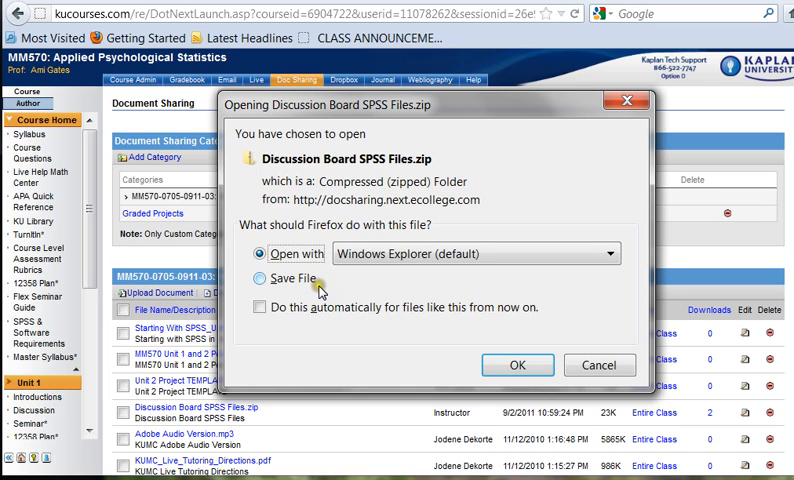
mouse_move(444, 168)
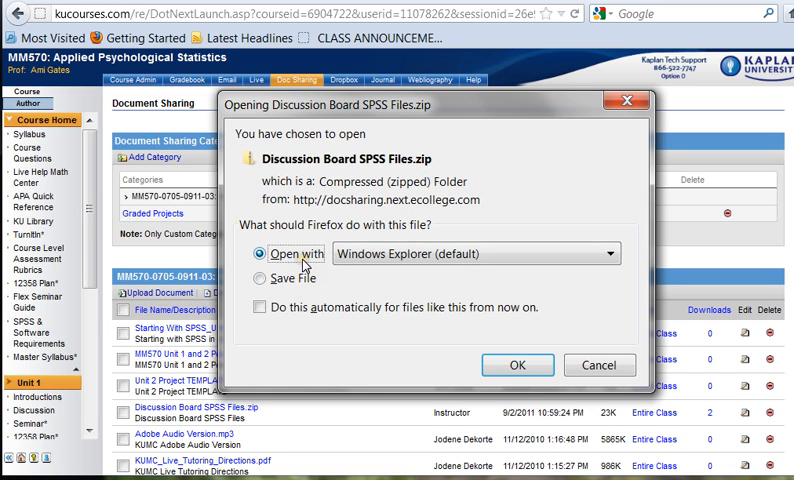
click(516, 364)
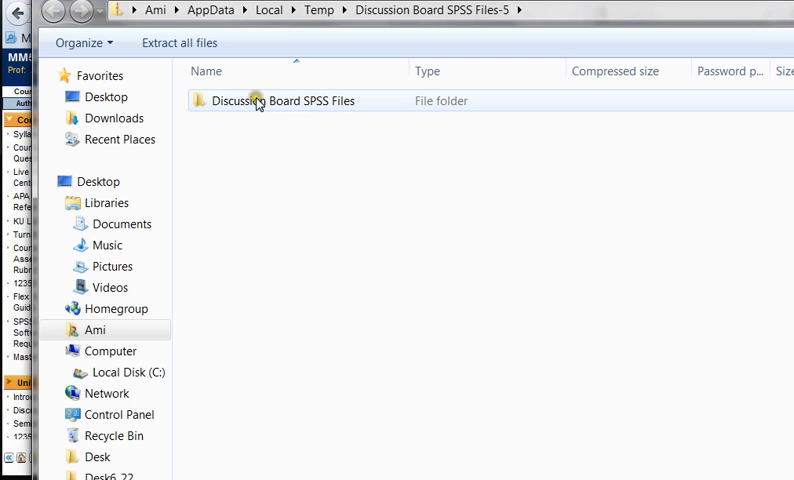
- Browse into the Discussion Board SPSS Files folder and select the Bears data file
double_click(274, 100)
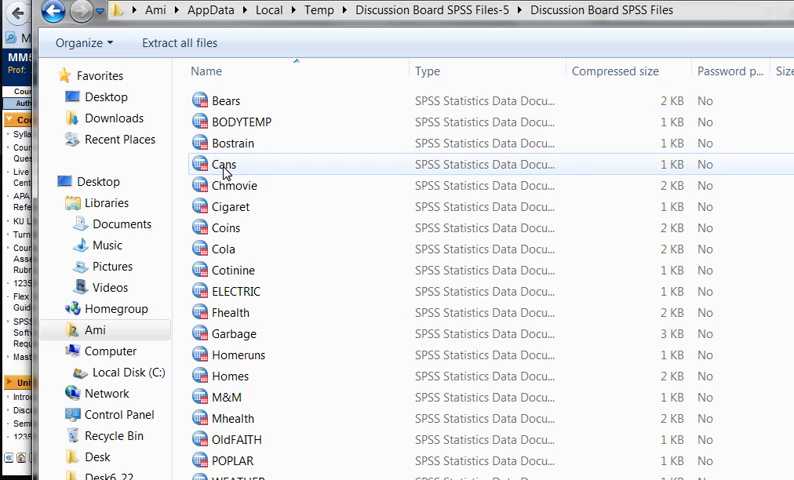
click(228, 100)
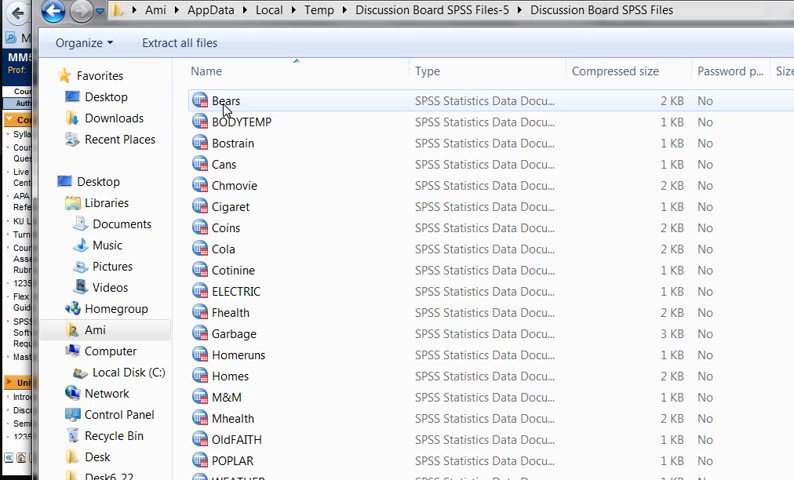
mouse_move(240, 104)
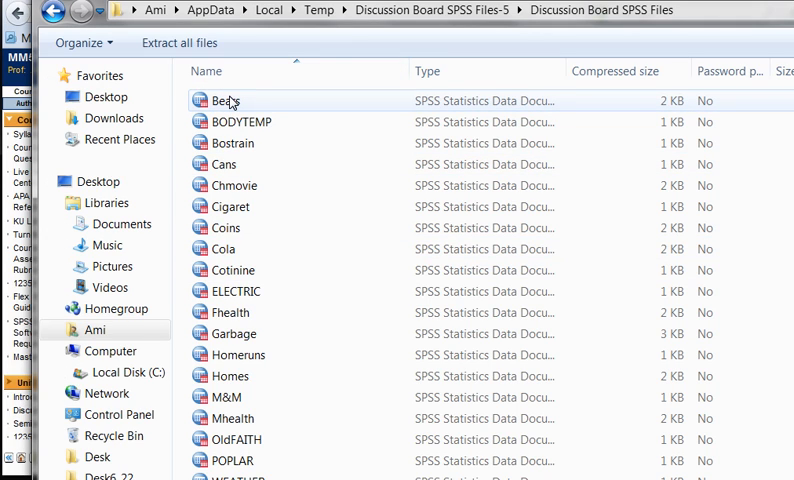
click(228, 100)
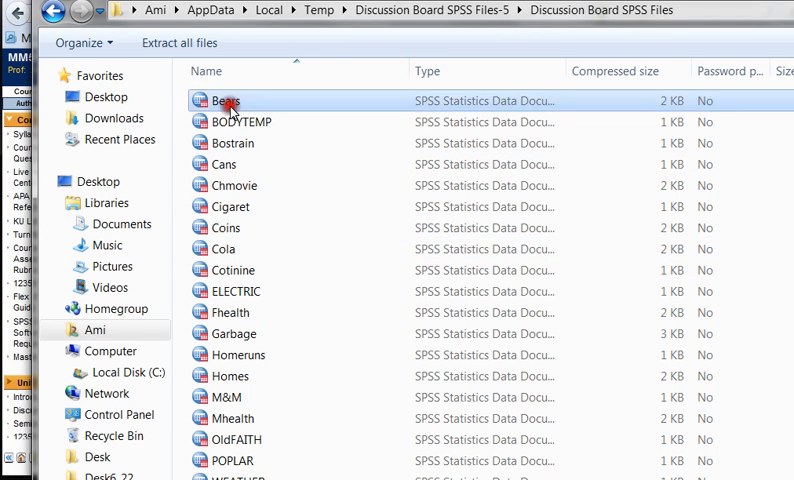
- Open Bears.sav in SPSS showing age, month, sex, headlen and weight
double_click(224, 100)
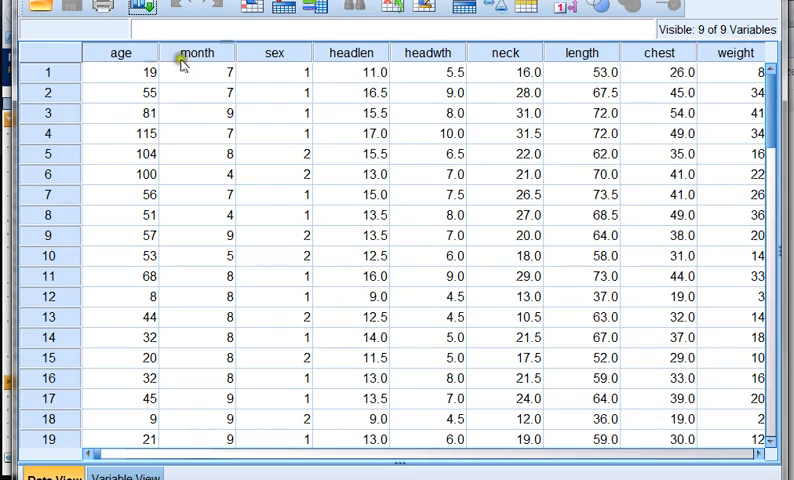
mouse_move(228, 36)
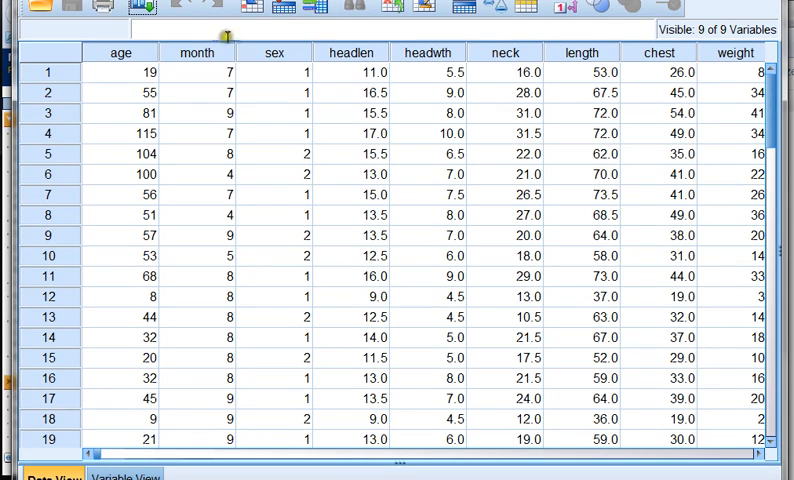
mouse_move(300, 60)
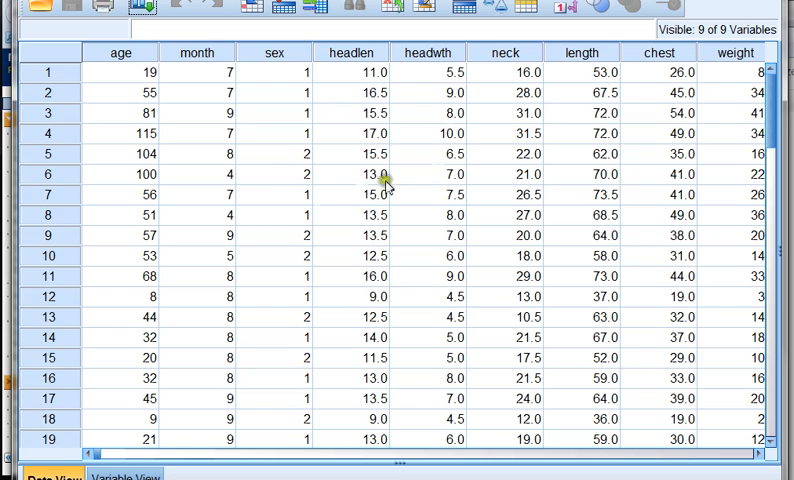
mouse_move(400, 90)
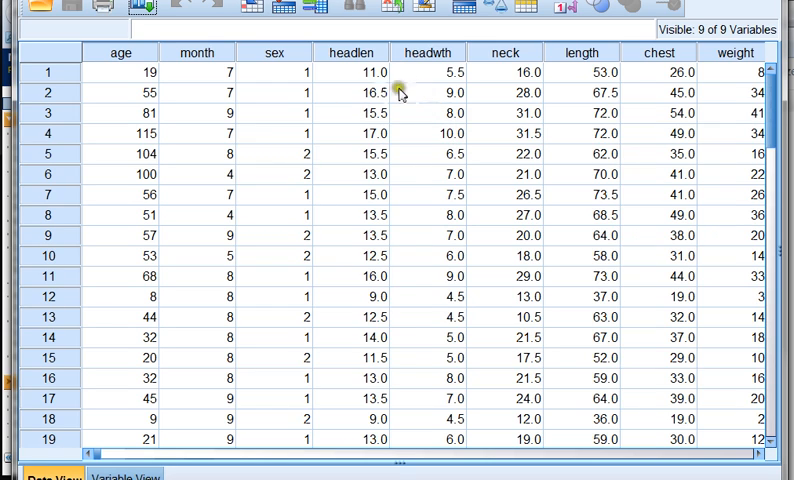
mouse_move(506, 110)
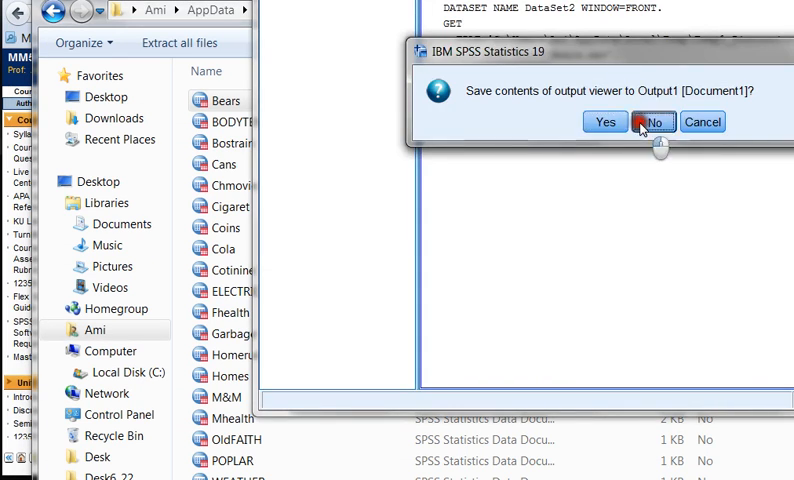
- Exit SPSS without saving output, then list the Graded Projects files in Doc Sharing
click(652, 120)
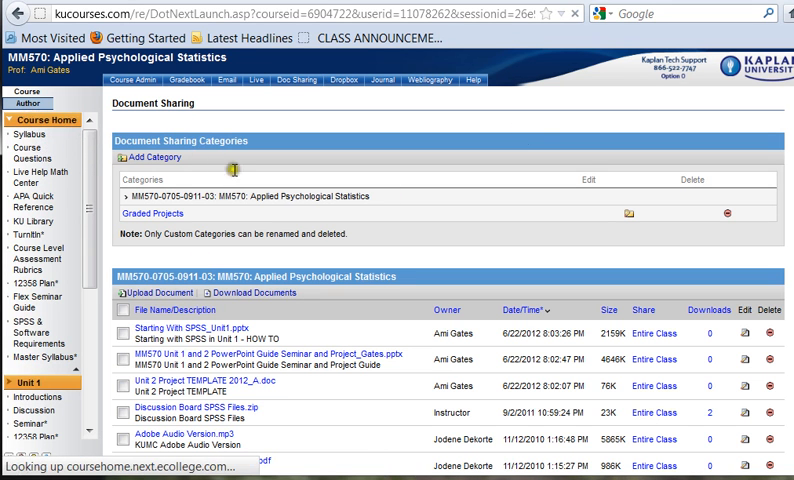
click(46, 120)
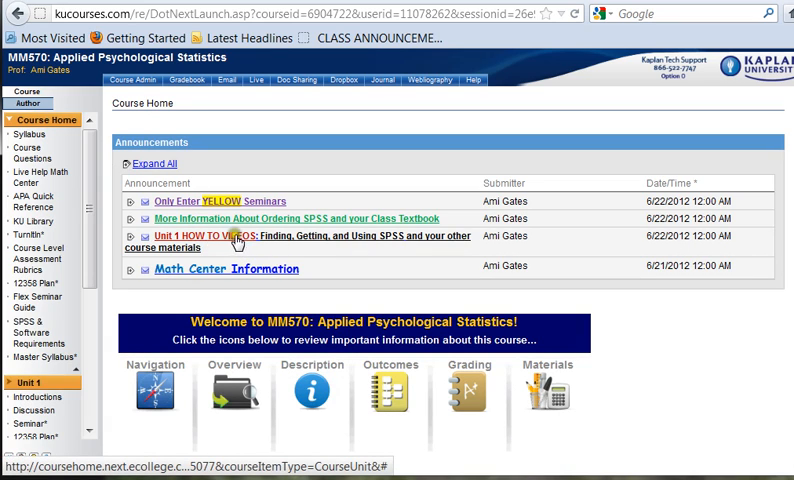
mouse_move(232, 248)
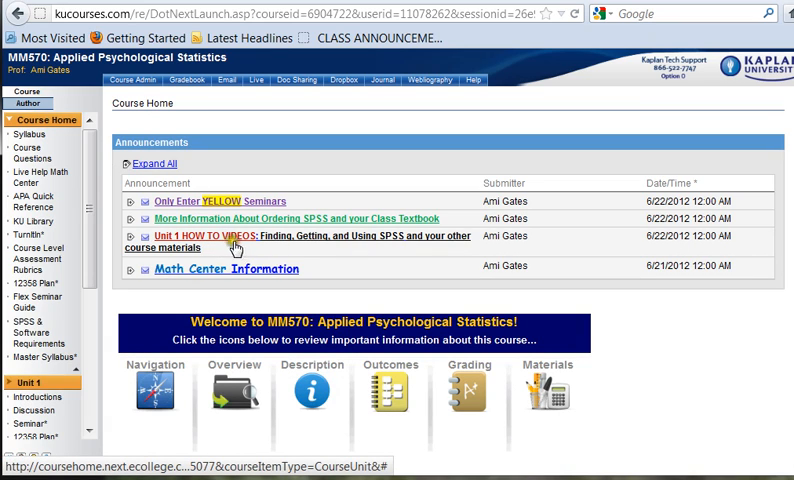
mouse_move(398, 246)
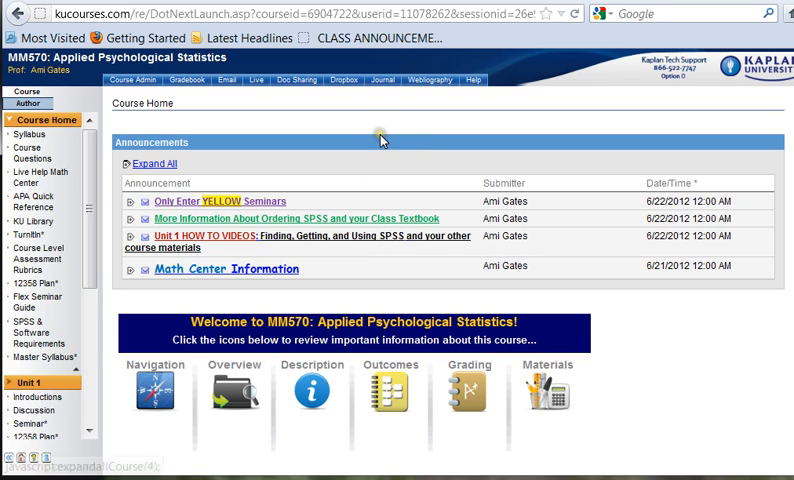
mouse_move(292, 80)
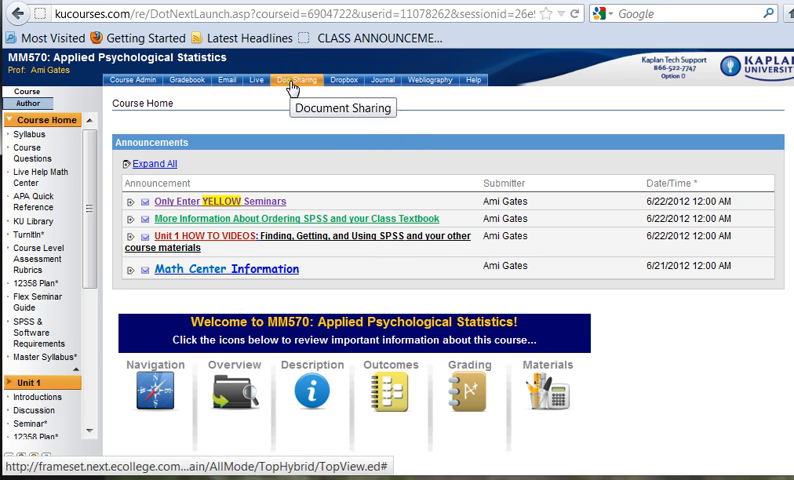
click(284, 80)
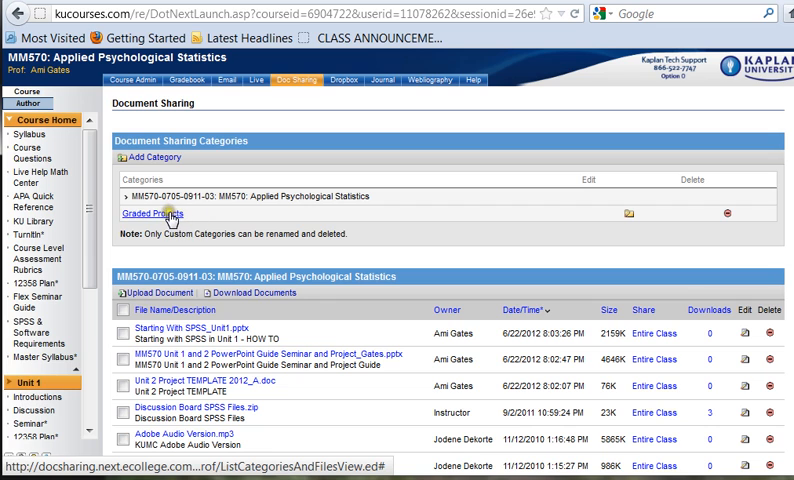
click(144, 212)
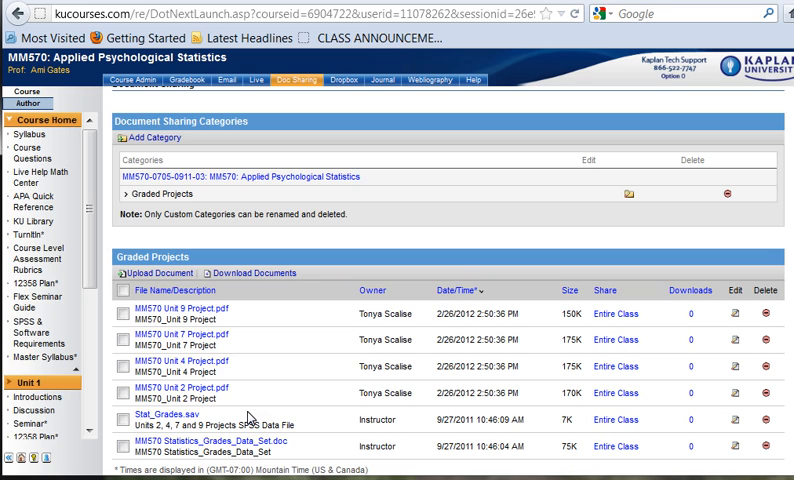
mouse_move(170, 414)
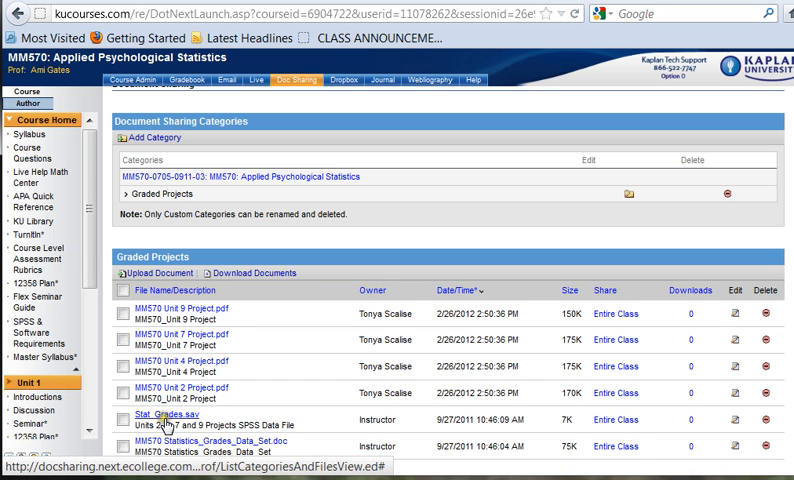
- Download Stat_Grades.sav to open it with IBM SPSS Statistics 19
click(152, 412)
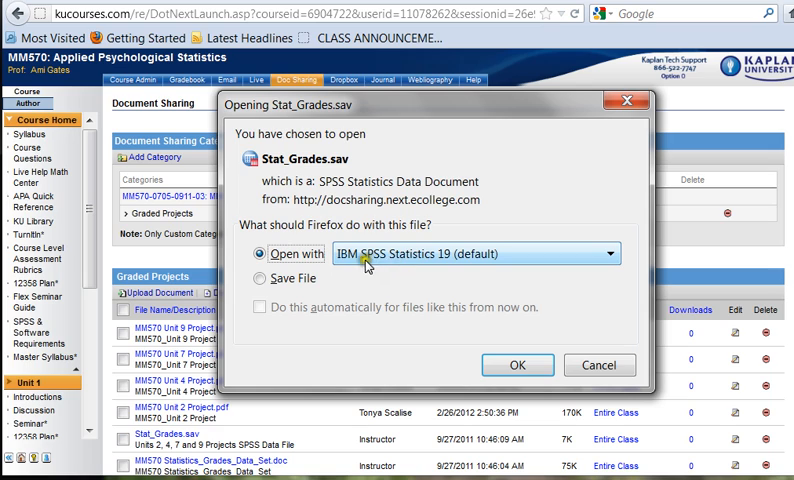
mouse_move(422, 268)
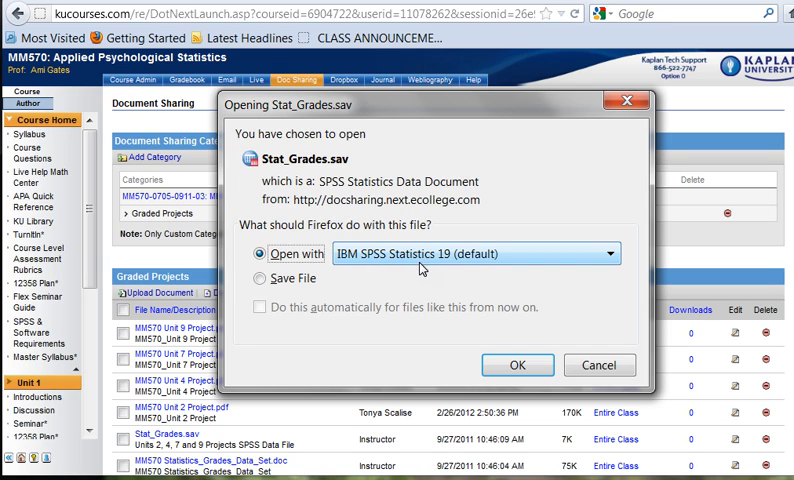
mouse_move(448, 268)
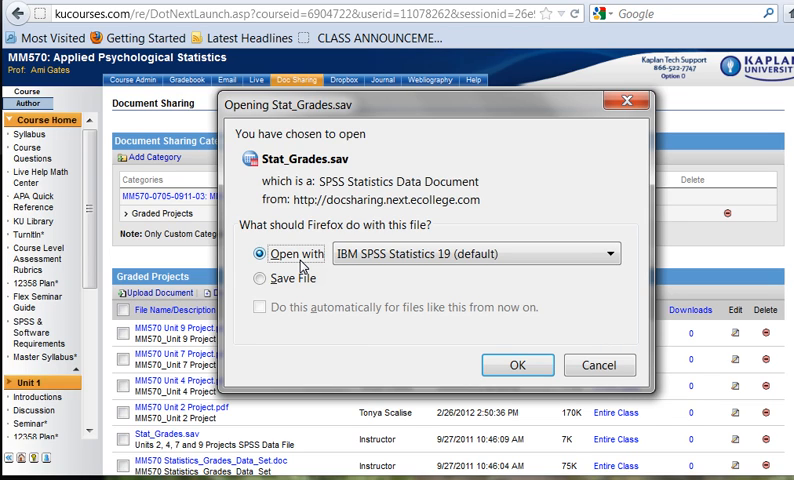
mouse_move(444, 316)
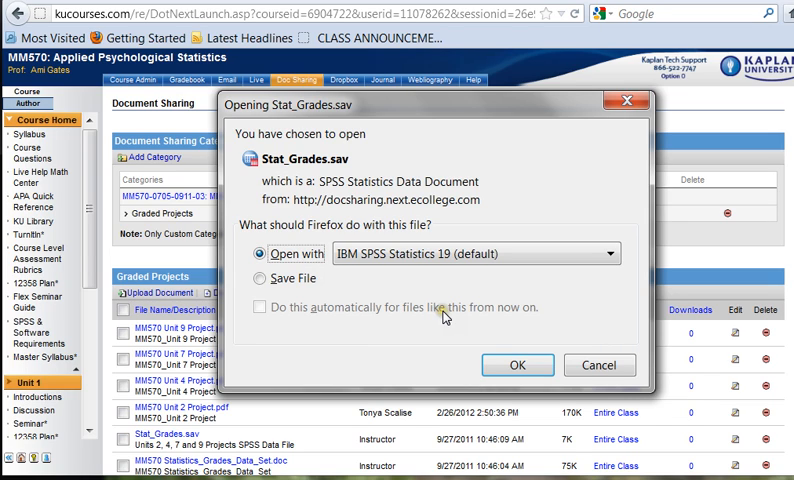
mouse_move(372, 344)
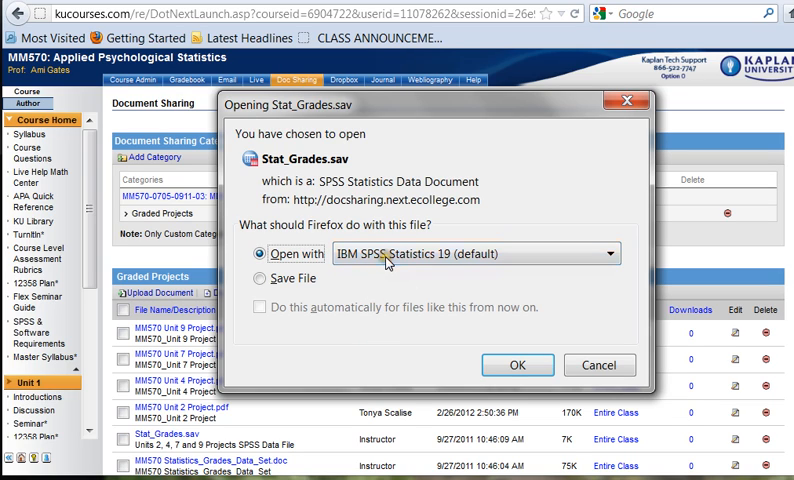
mouse_move(518, 364)
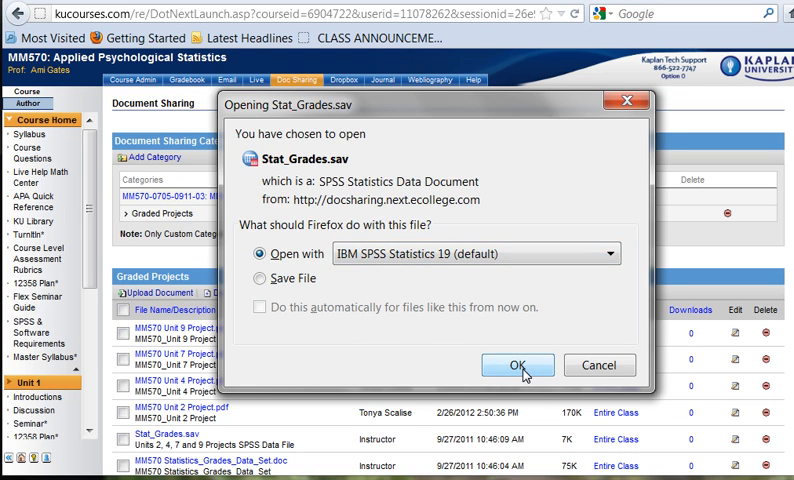
- Confirm opening Stat_Grades.sav so it loads in the SPSS Data Editor
click(516, 364)
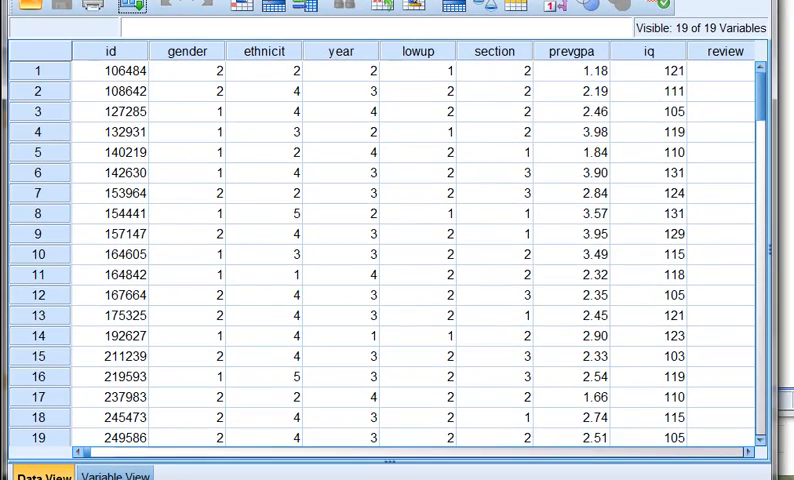
mouse_move(118, 90)
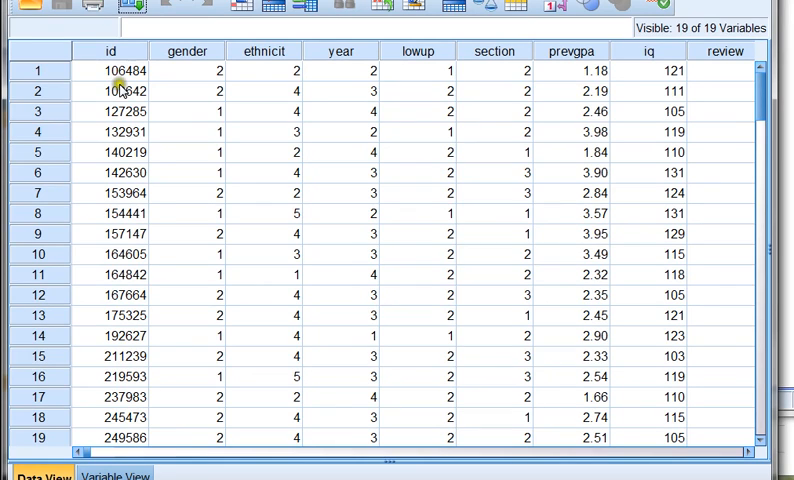
mouse_move(162, 188)
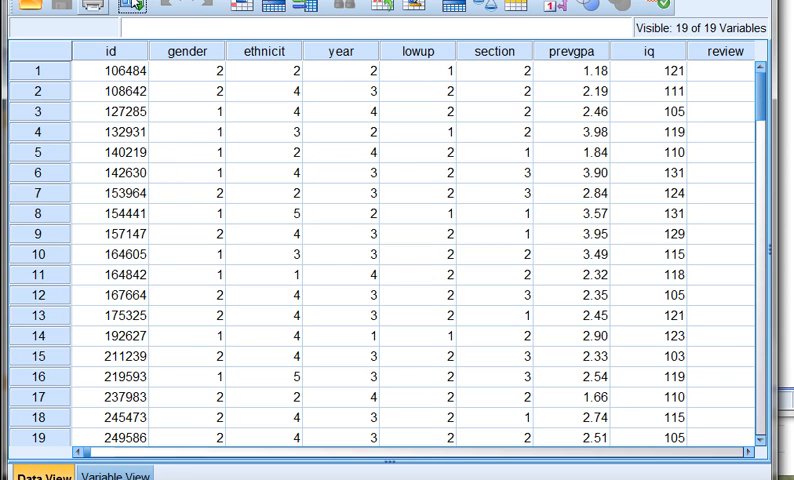
mouse_move(192, 130)
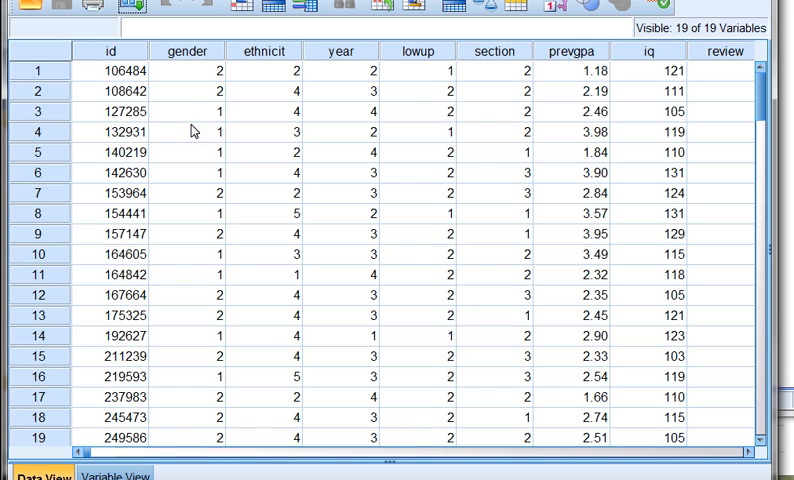
mouse_move(194, 128)
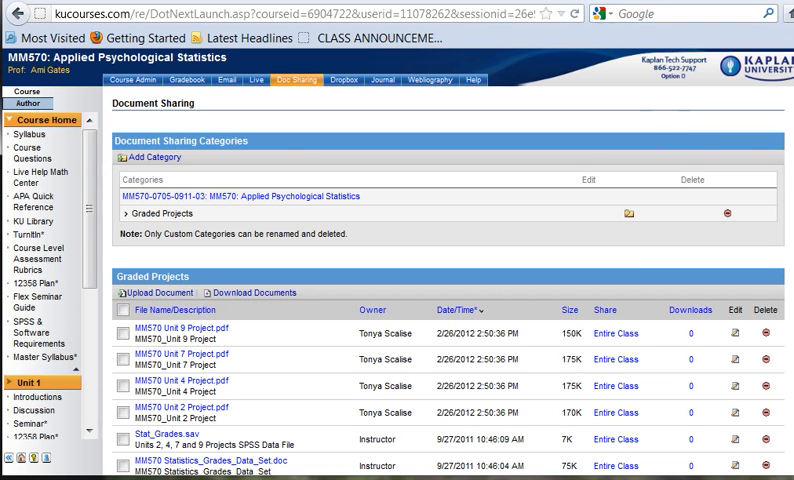
mouse_move(454, 76)
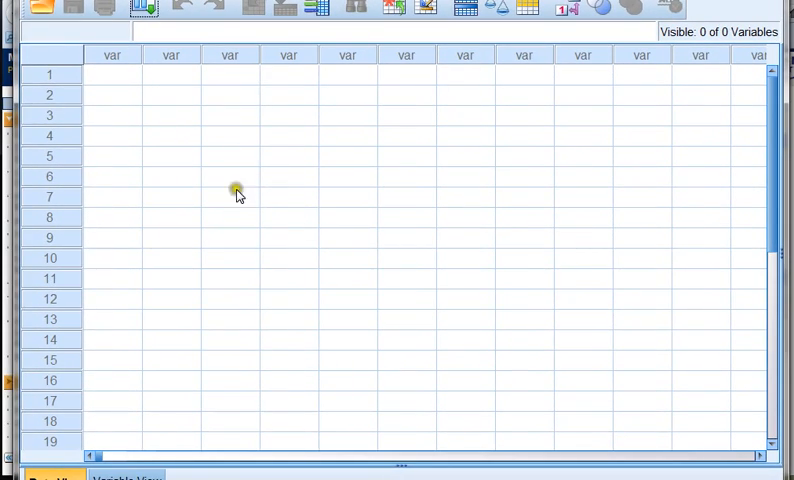
mouse_move(484, 240)
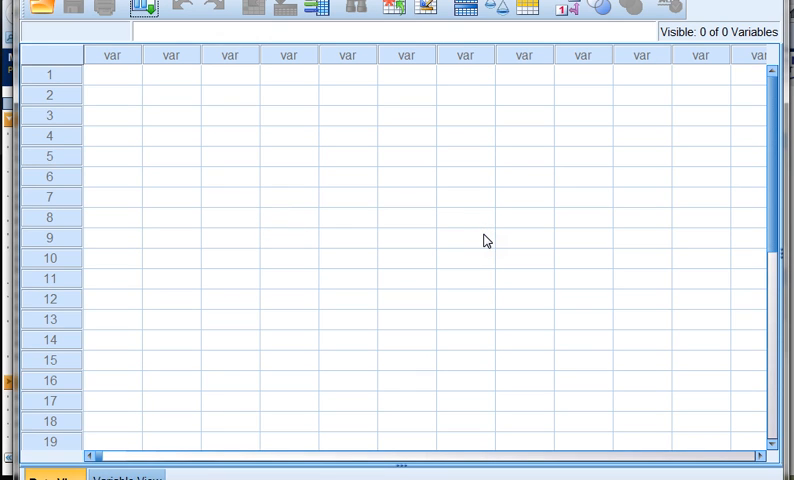
mouse_move(284, 116)
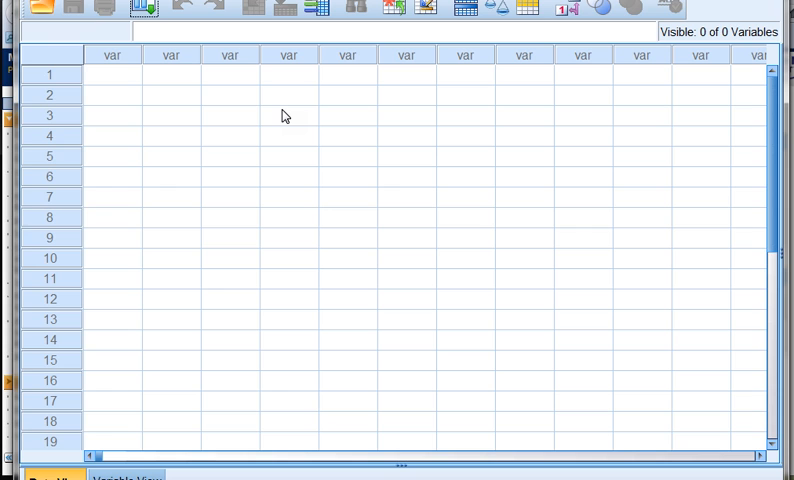
- Use File > Open > Data to load the two-group meat .sav data set
click(30, 4)
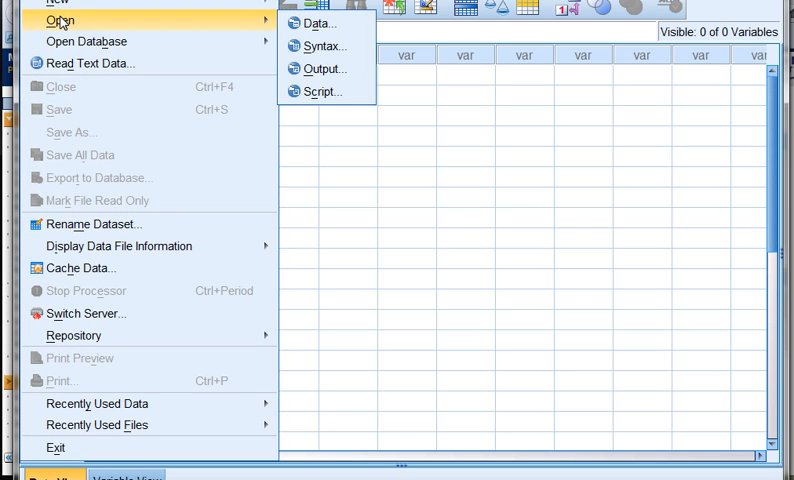
mouse_move(258, 36)
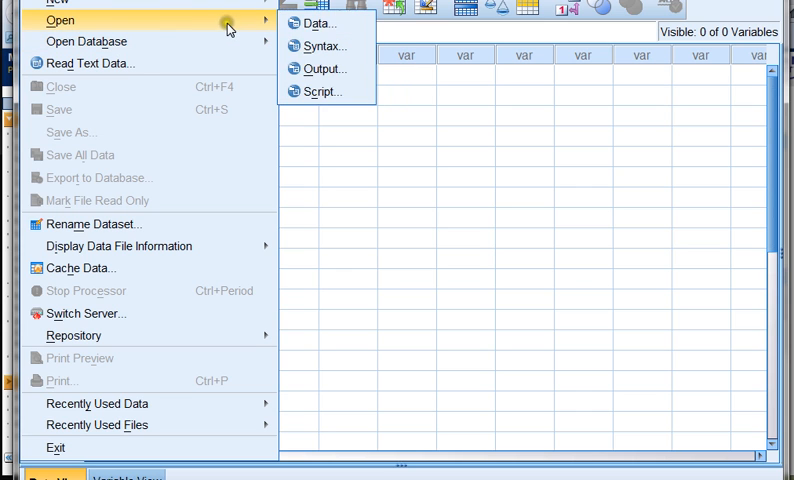
click(318, 24)
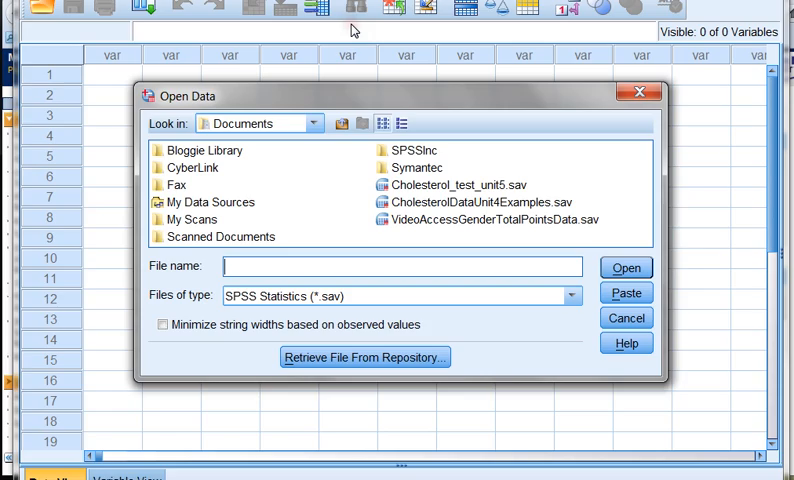
mouse_move(272, 176)
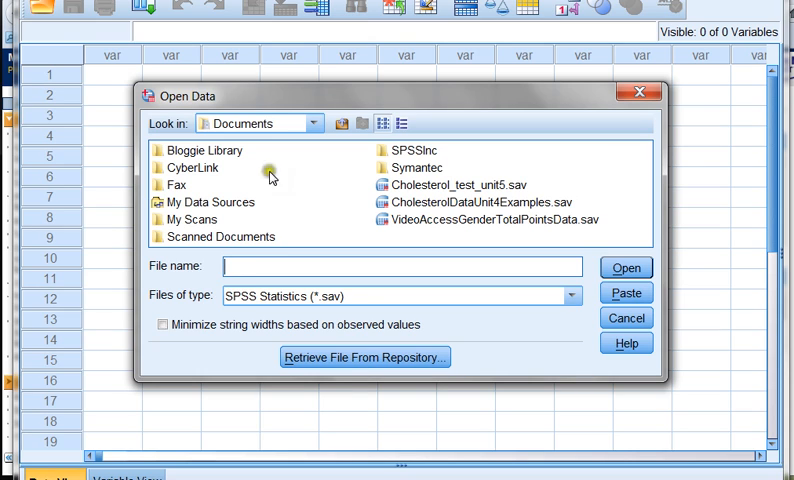
mouse_move(304, 186)
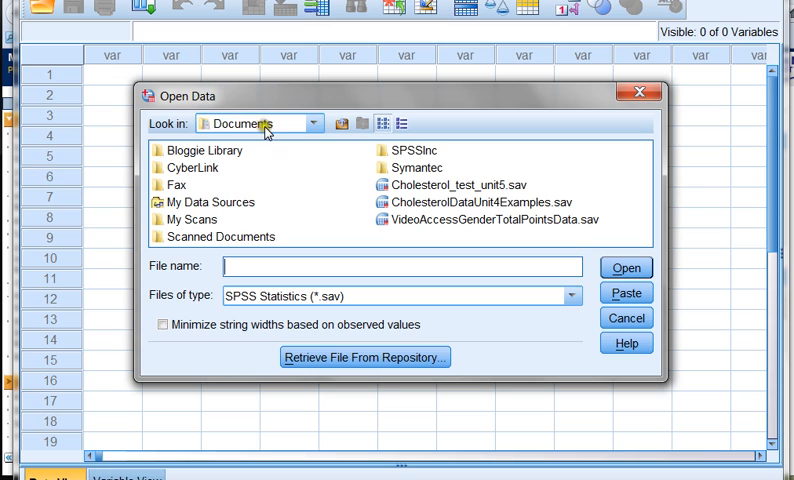
mouse_move(330, 176)
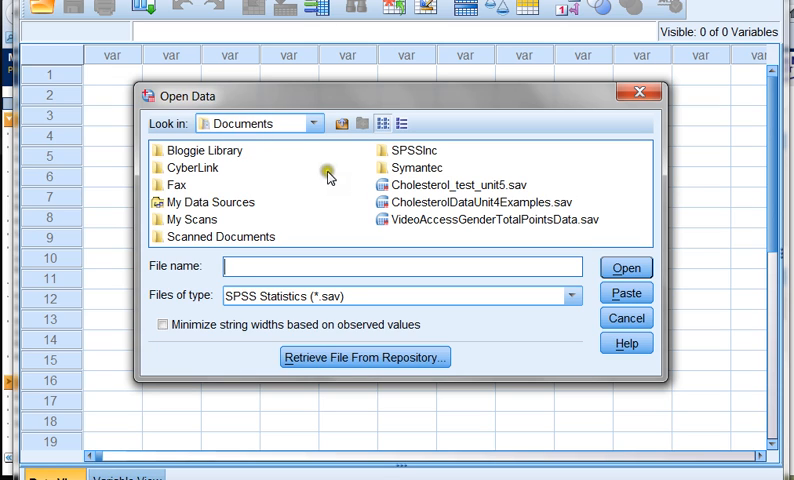
mouse_move(380, 188)
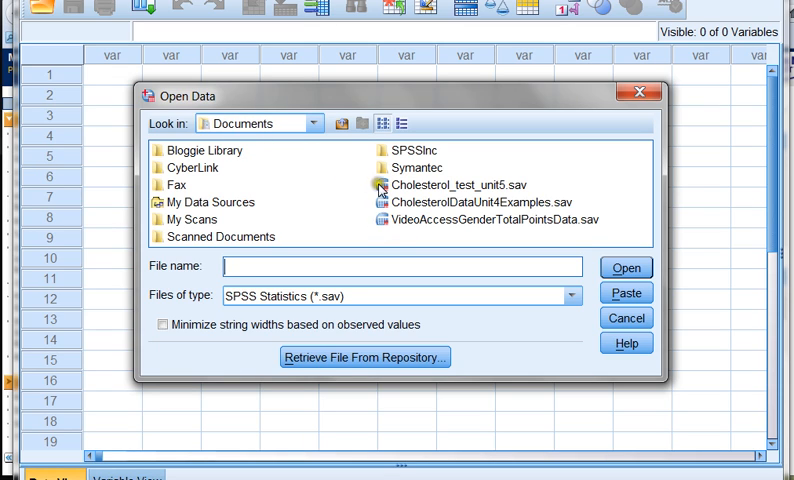
mouse_move(384, 232)
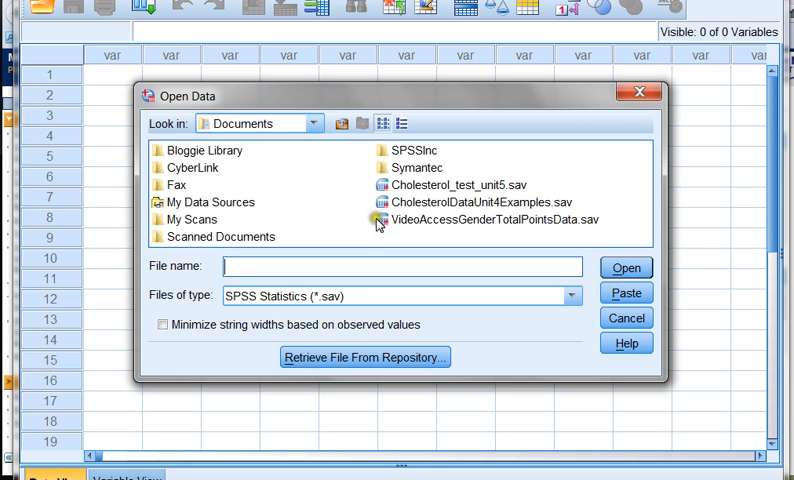
mouse_move(416, 184)
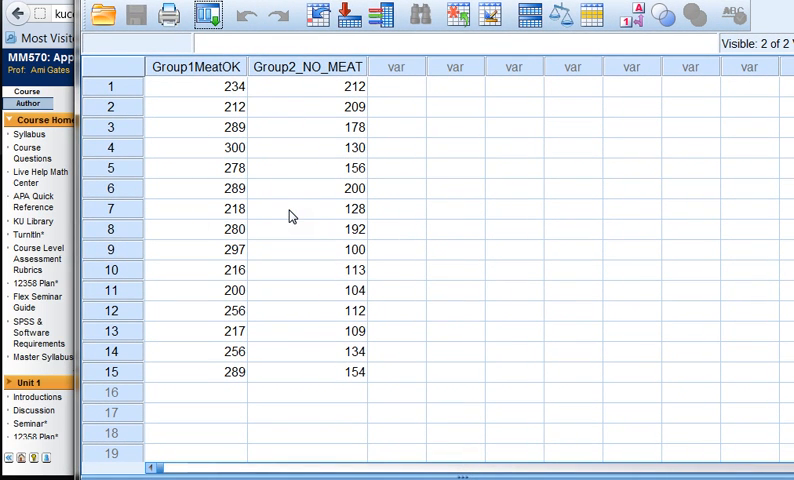
mouse_move(496, 196)
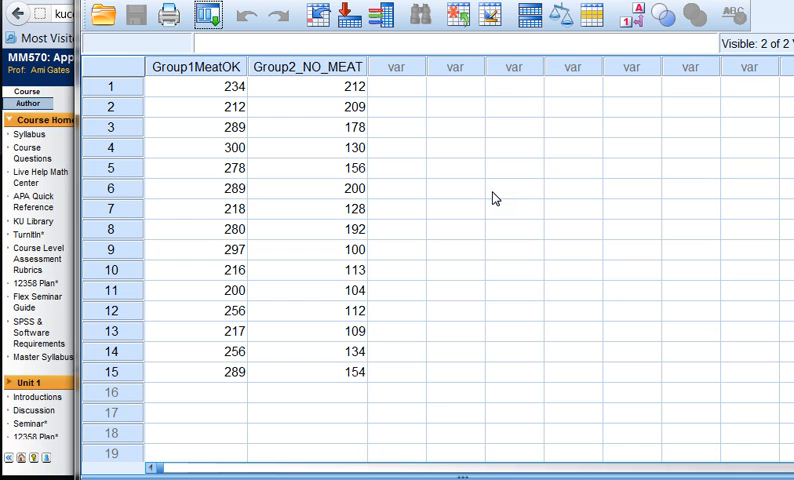
click(100, 14)
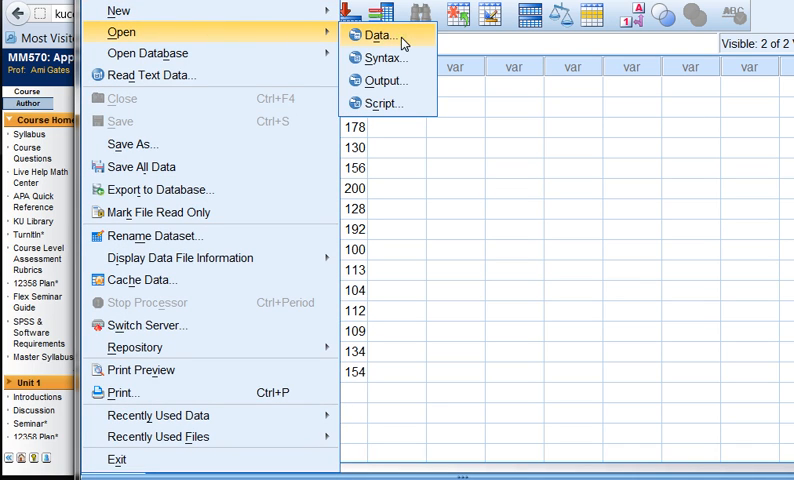
click(378, 36)
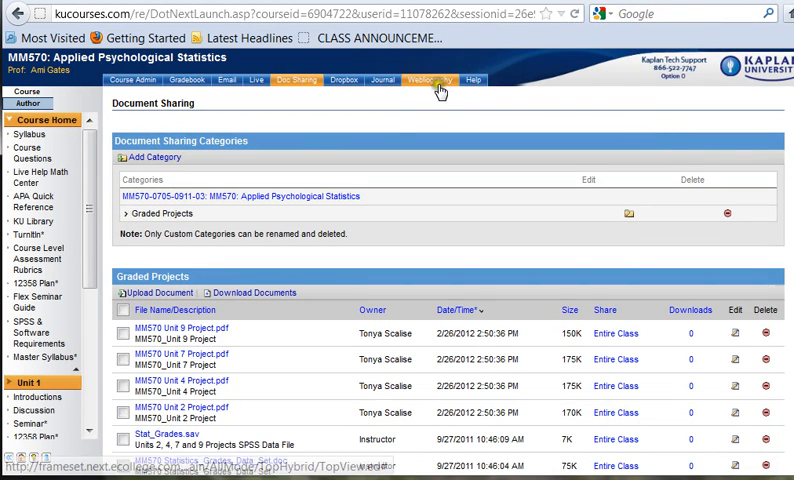
mouse_move(472, 170)
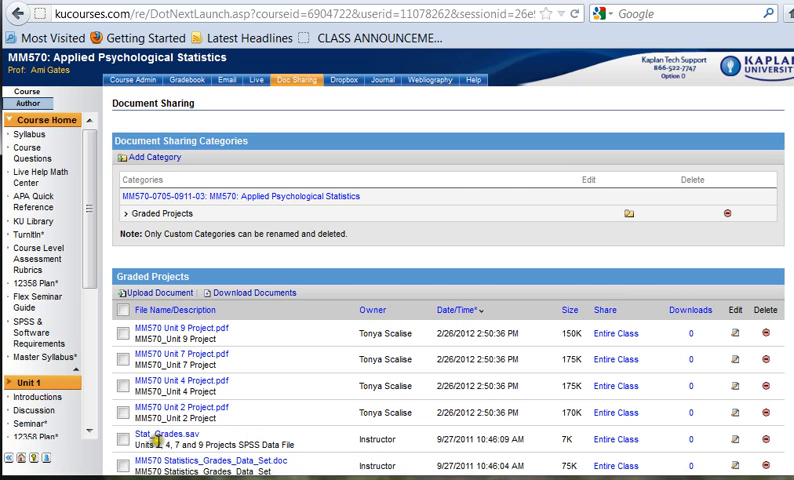
mouse_move(256, 196)
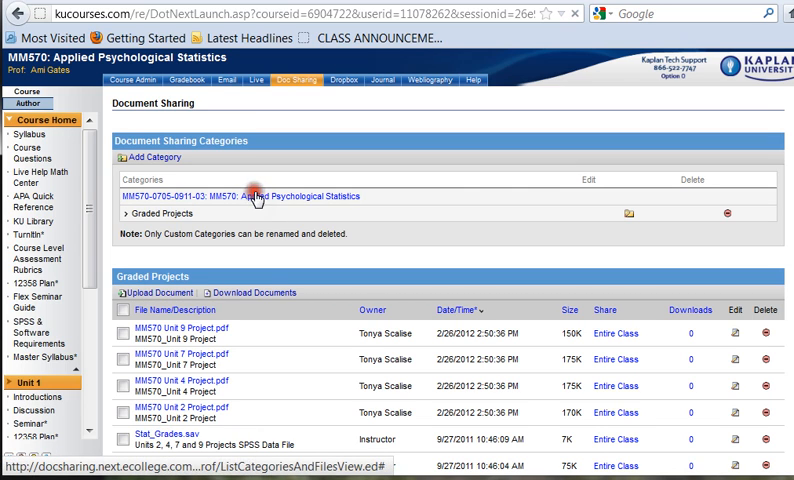
- Show the shared documents of the main MM570 Applied Psychological Statistics category
click(250, 196)
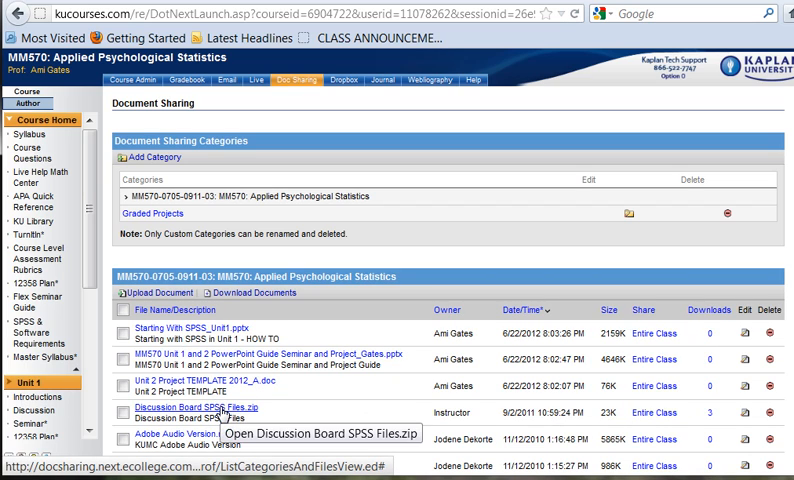
mouse_move(292, 412)
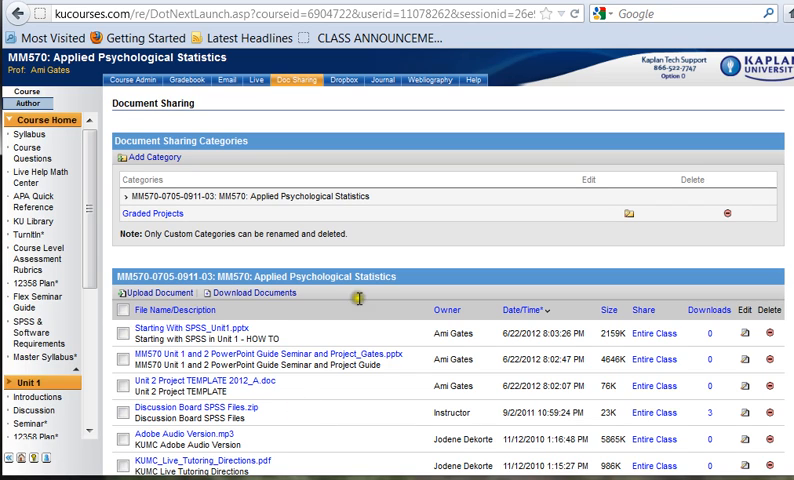
mouse_move(360, 416)
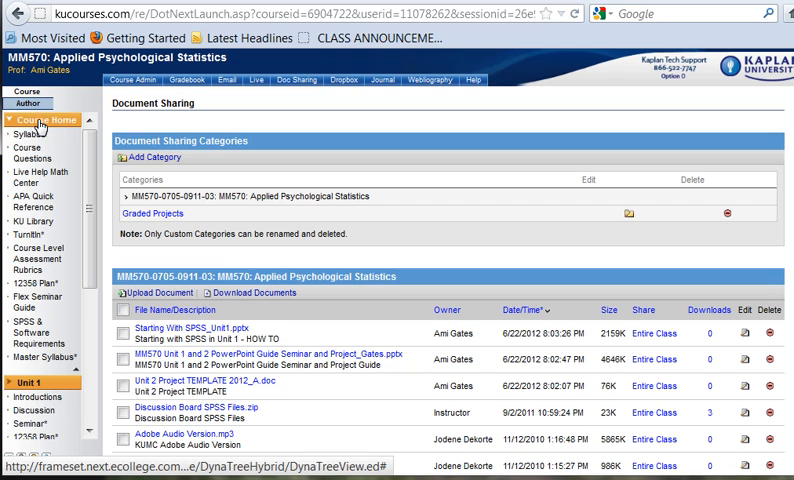
- Return to Course Home to see the announcements
click(46, 120)
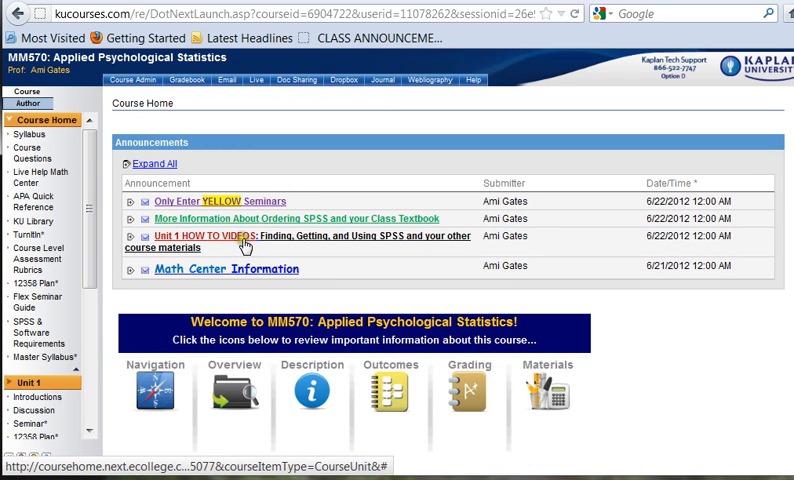
mouse_move(204, 244)
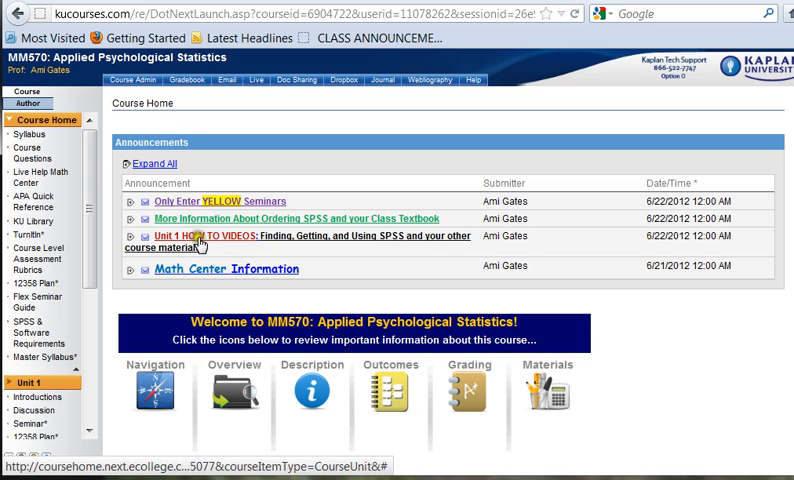